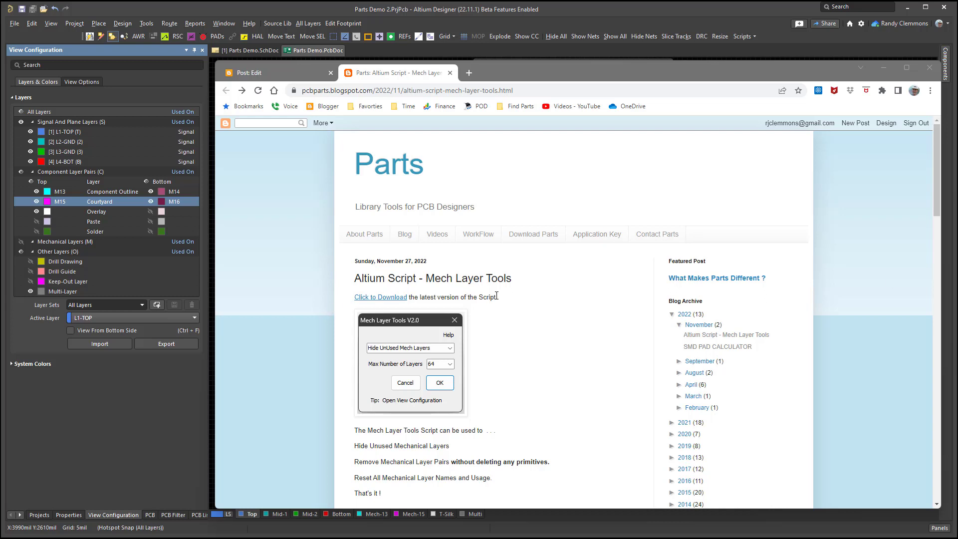
{"action": "mouse_move", "coordinate": [496, 295]}
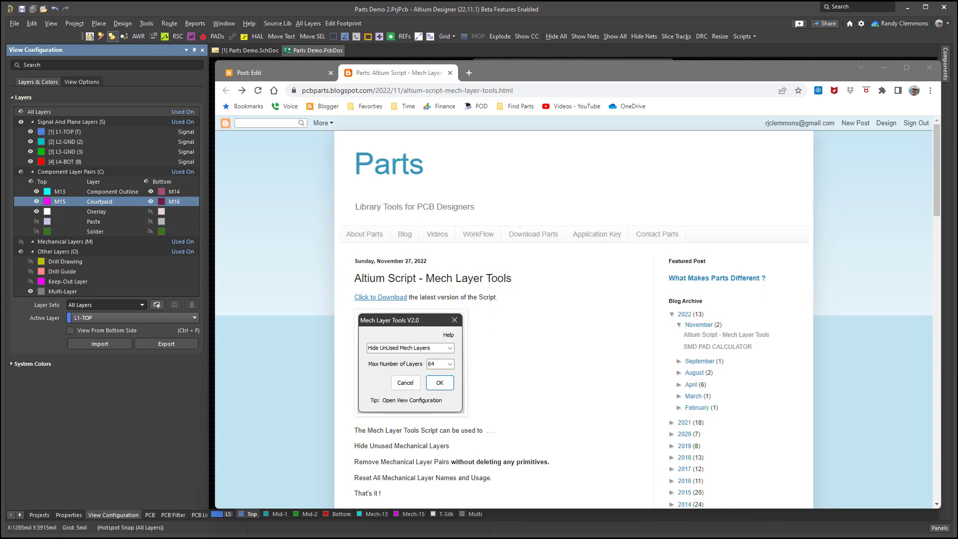
{"action": "mouse_move", "coordinate": [693, 396]}
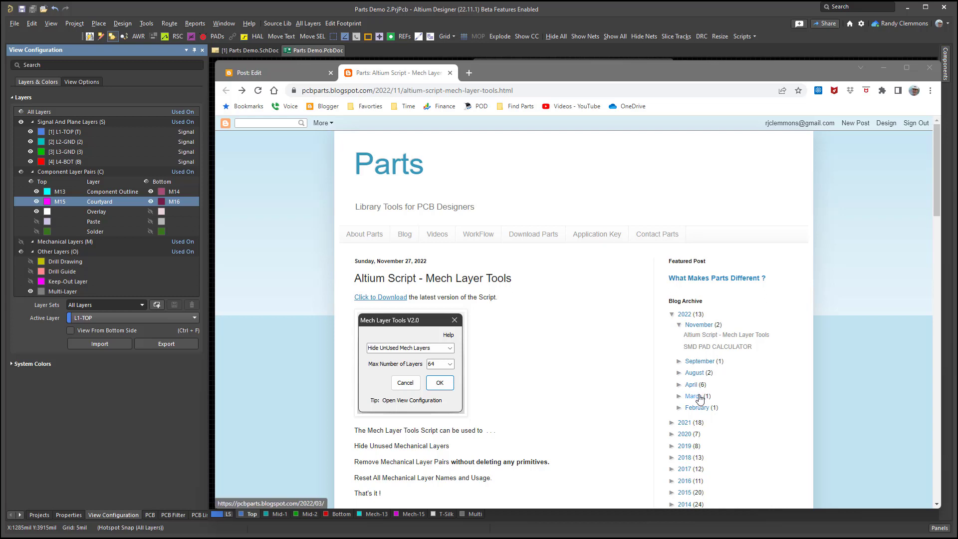
{"action": "mouse_move", "coordinate": [370, 330]}
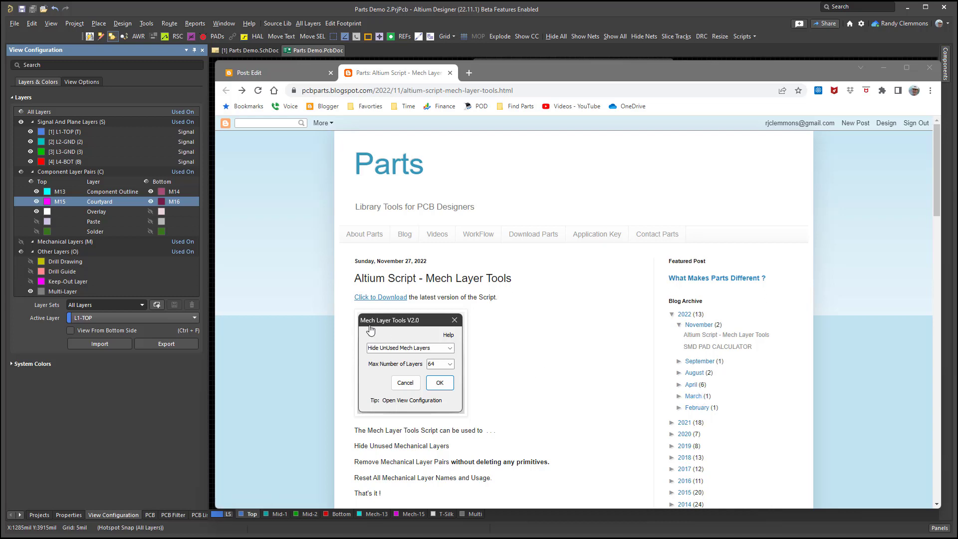
{"action": "mouse_move", "coordinate": [400, 346]}
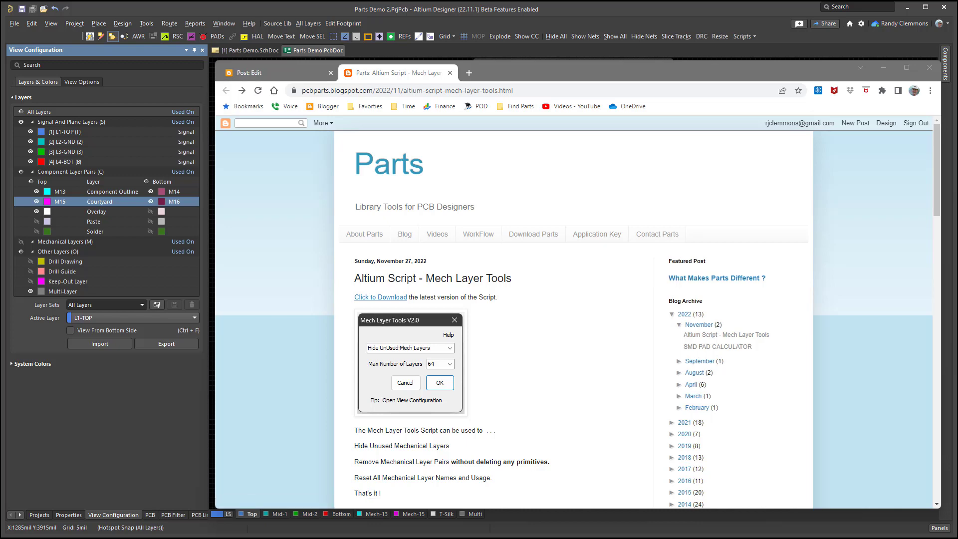
Step: Return to the PCB, run Mech Layer Tools, and view its action list
{"action": "left_click", "coordinate": [438, 383]}
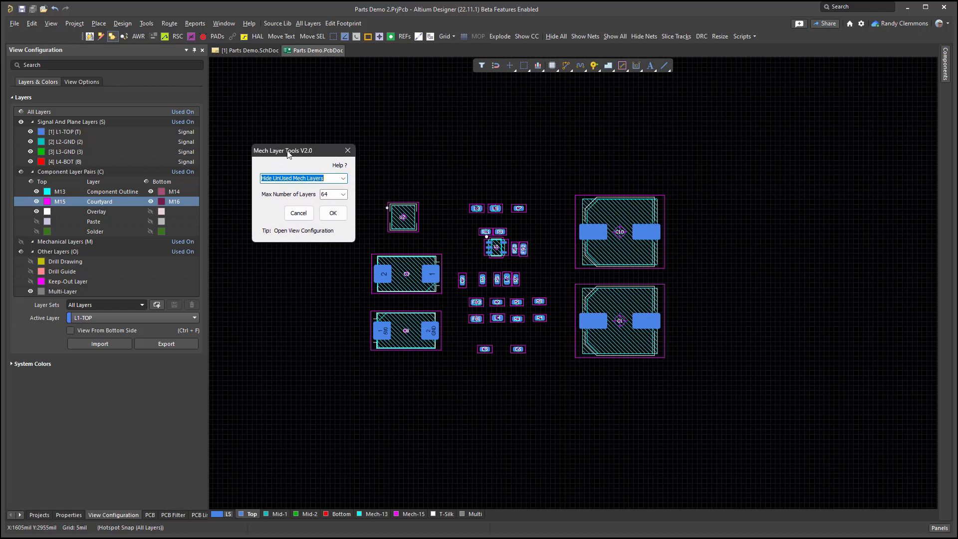
{"action": "mouse_move", "coordinate": [328, 166]}
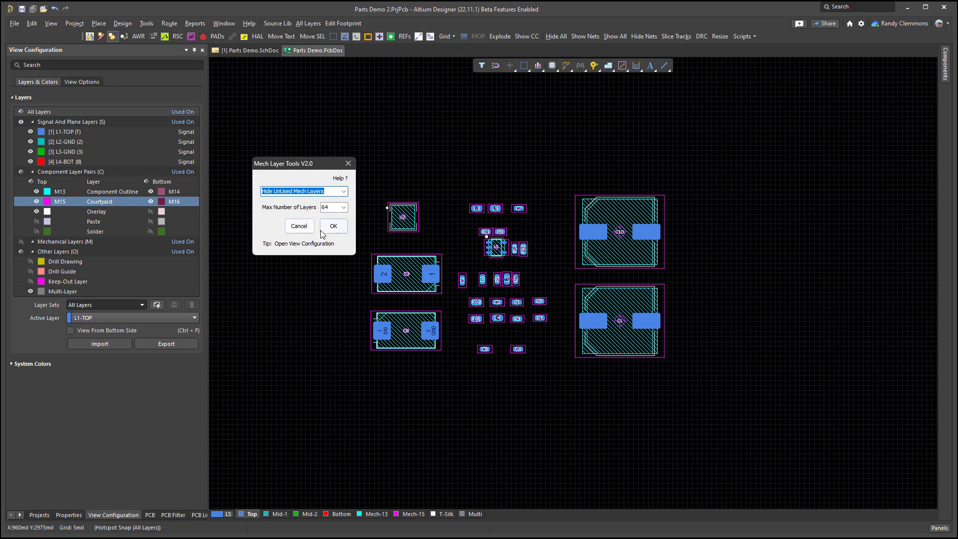
{"action": "left_click", "coordinate": [343, 190]}
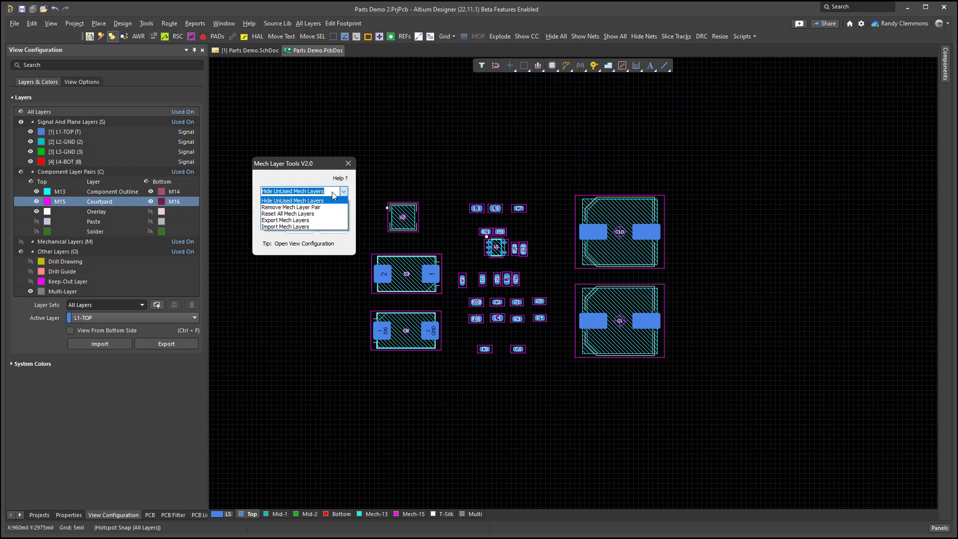
{"action": "mouse_move", "coordinate": [297, 213]}
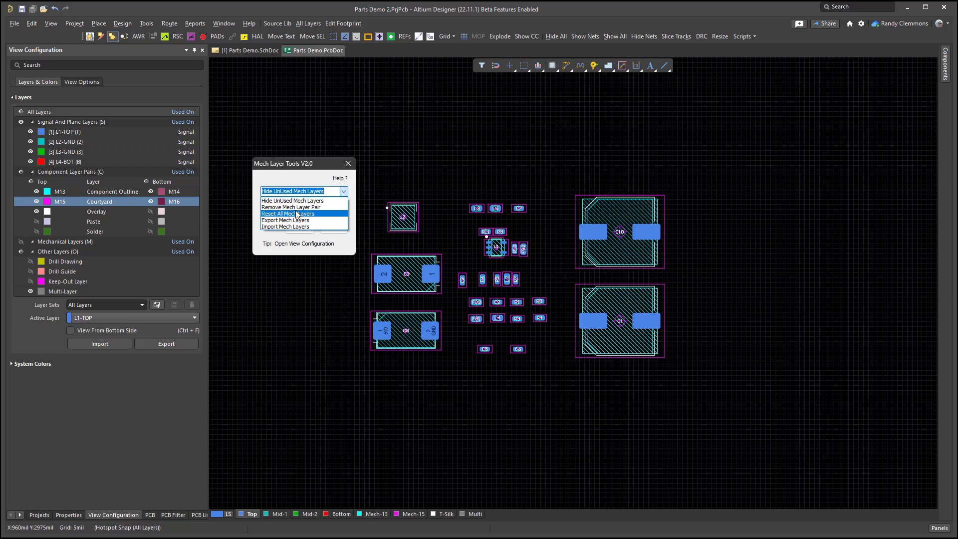
{"action": "mouse_move", "coordinate": [316, 219]}
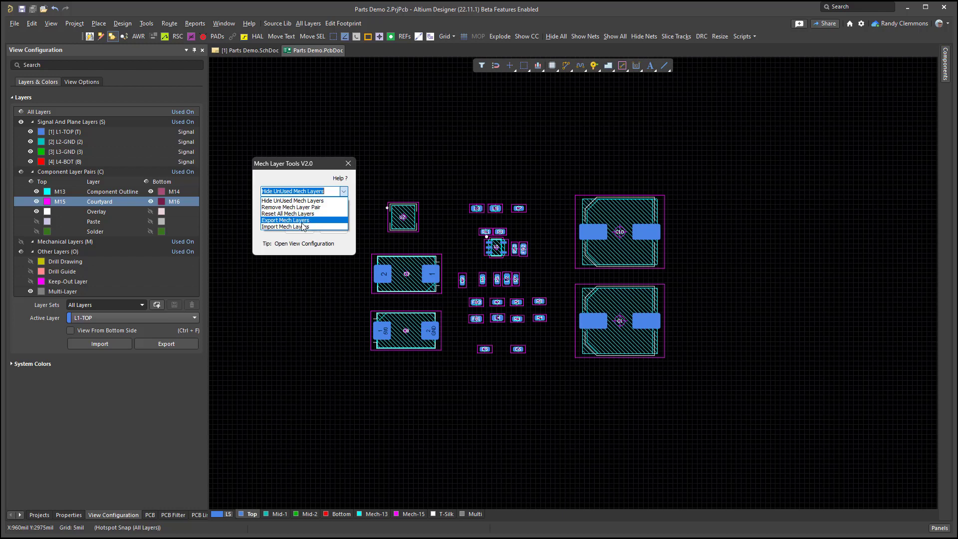
{"action": "mouse_move", "coordinate": [326, 214]}
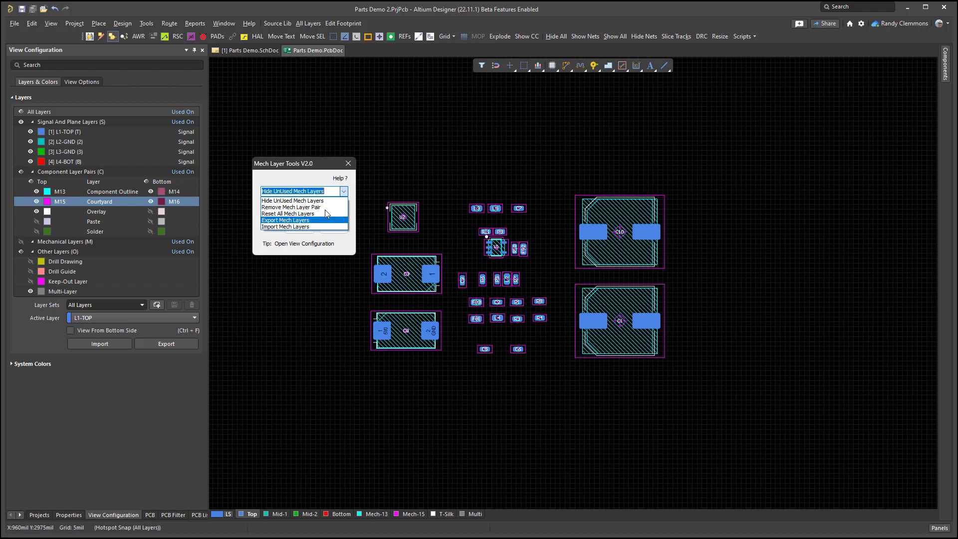
{"action": "mouse_move", "coordinate": [296, 206]}
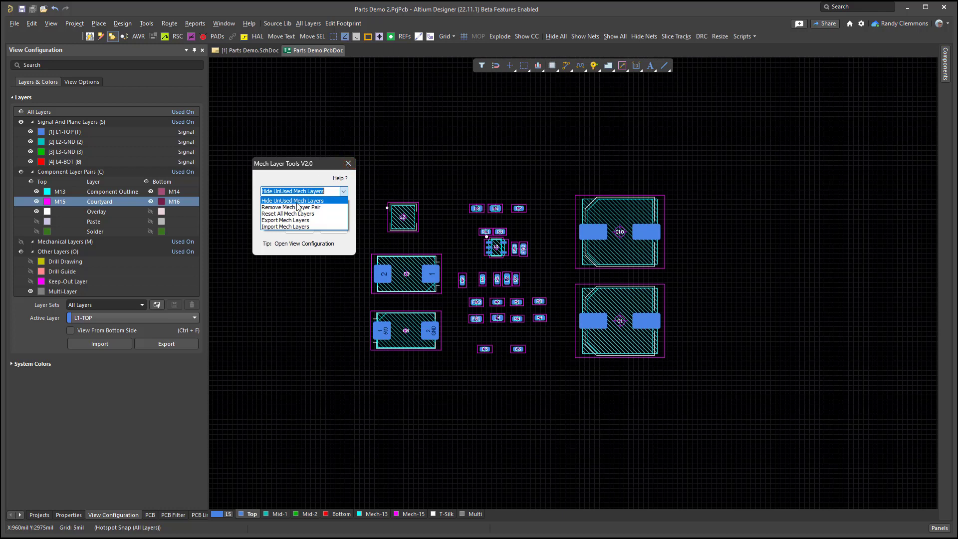
Step: Pick Export Mech Layers as the script action, keeping the 64-layer limit
{"action": "left_click", "coordinate": [285, 220]}
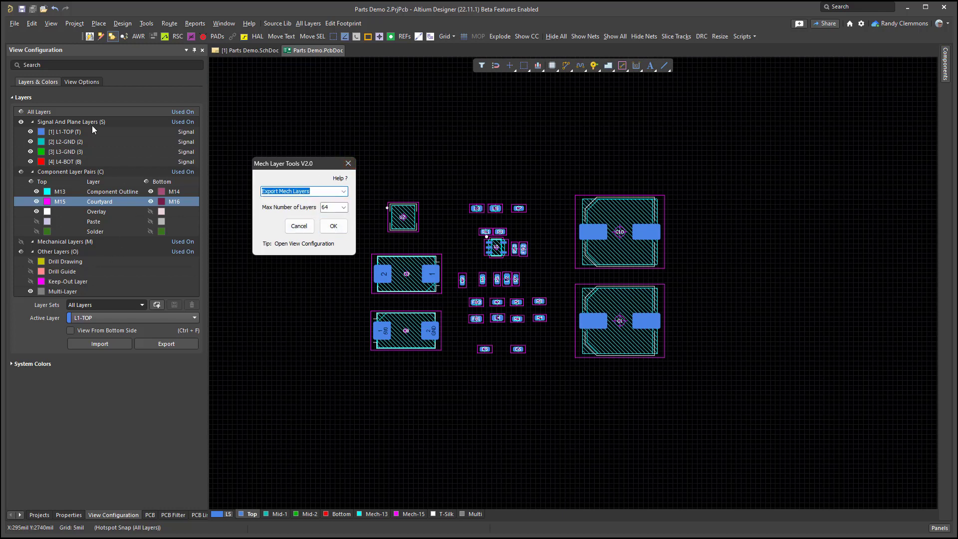
{"action": "mouse_move", "coordinate": [40, 231]}
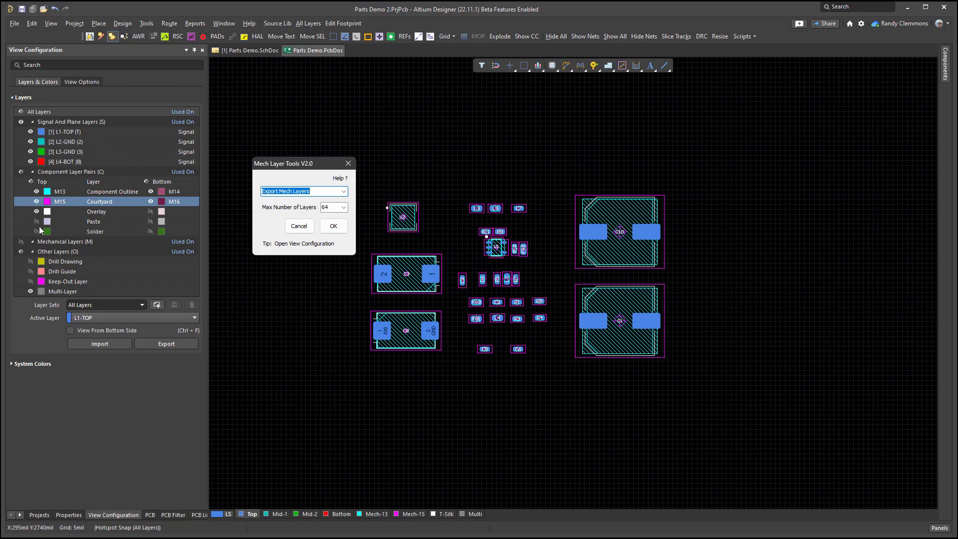
{"action": "mouse_move", "coordinate": [296, 209]}
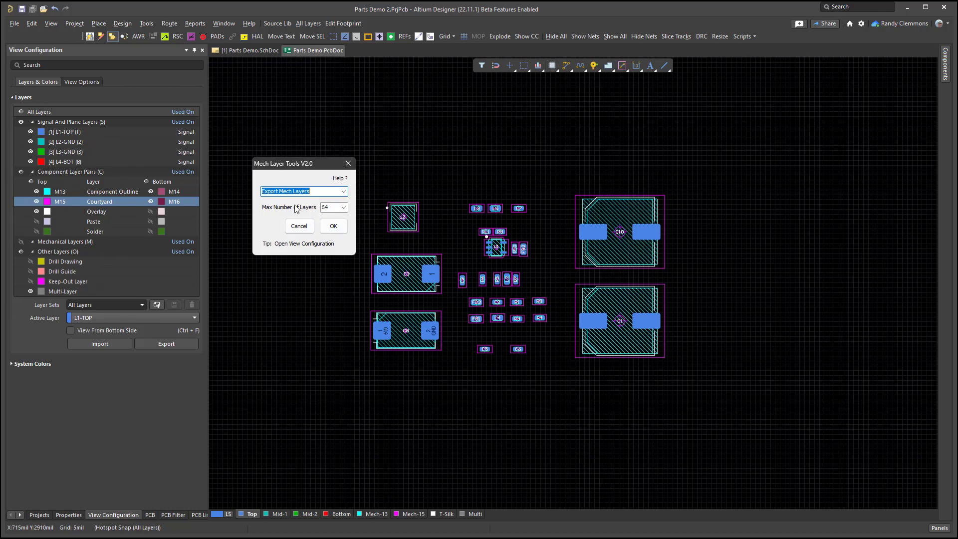
Step: Open the Export Mechanical Layers save dialog, browse to Desktop, then cancel it
{"action": "left_click", "coordinate": [333, 226]}
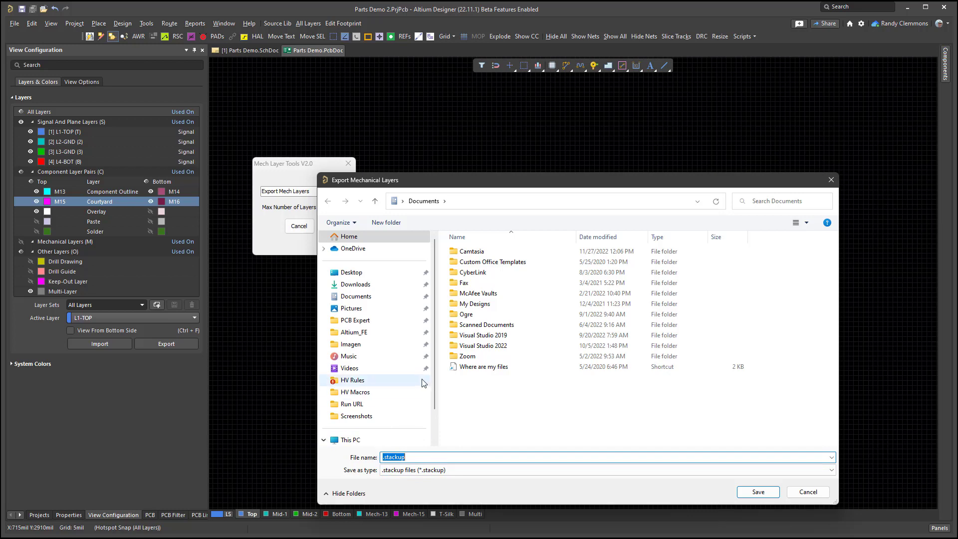
{"action": "mouse_move", "coordinate": [353, 427]}
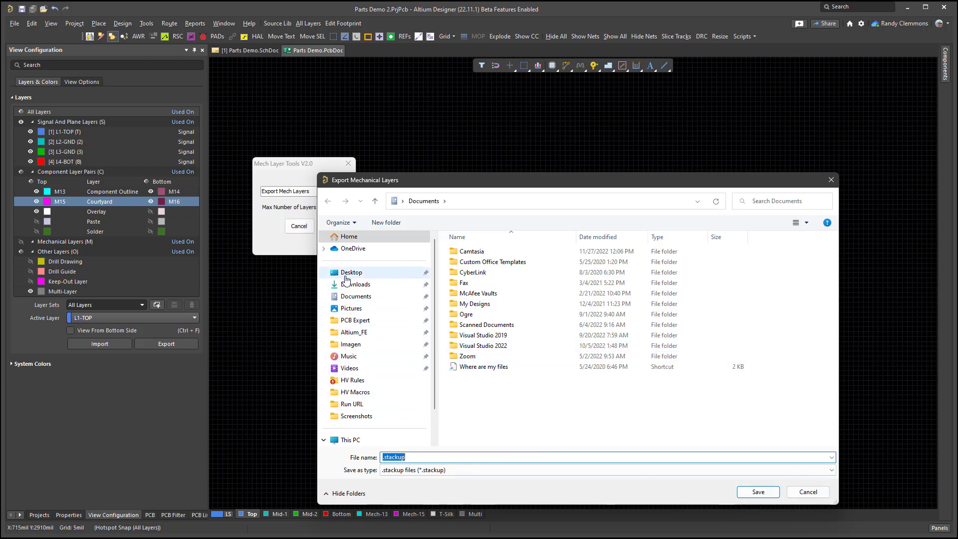
{"action": "left_click", "coordinate": [350, 272]}
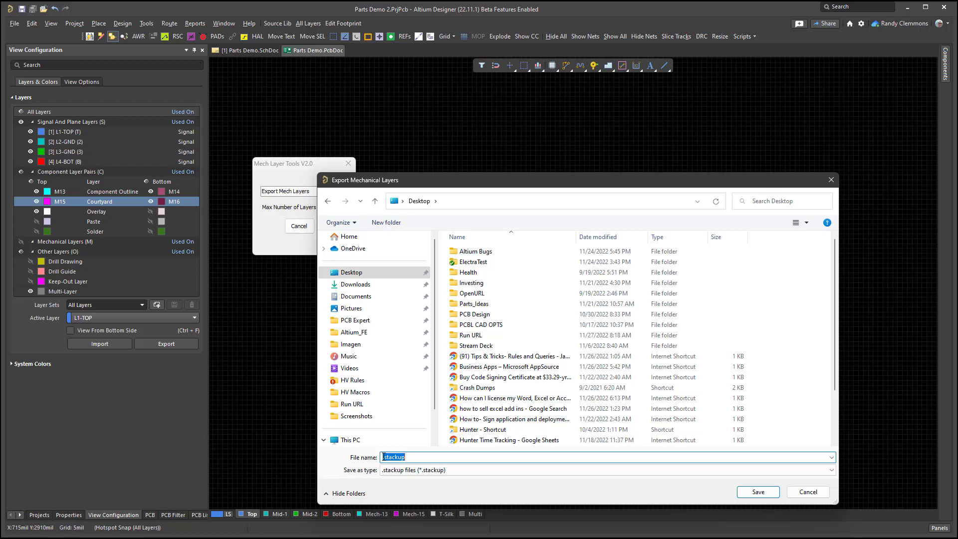
{"action": "type", "text": "M"}
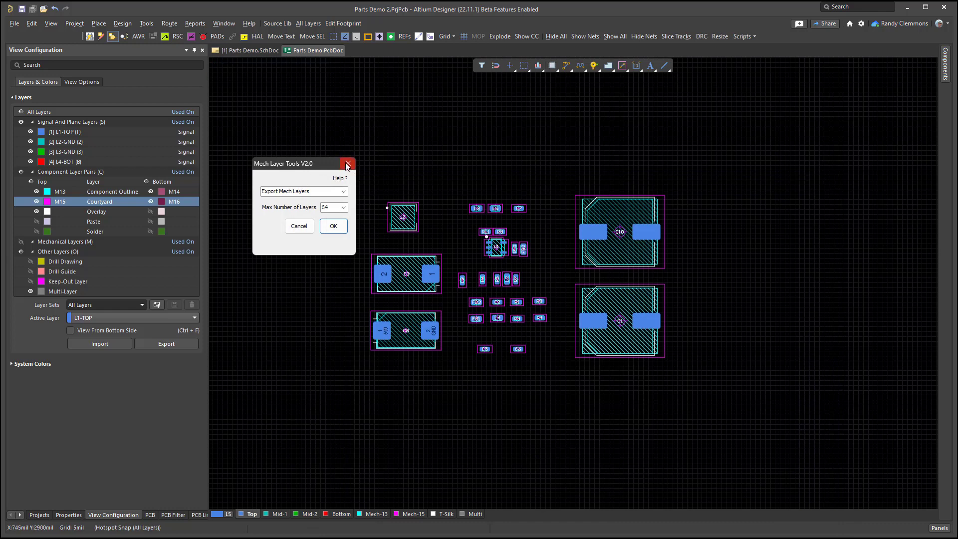
Step: Close the Mech Layer Tools dialog using its X button
{"action": "left_click", "coordinate": [348, 163]}
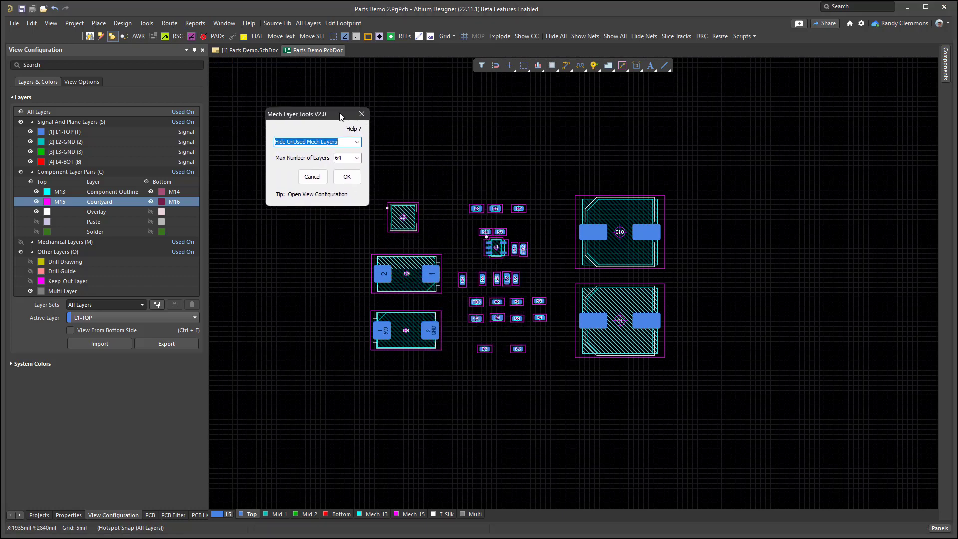
{"action": "mouse_move", "coordinate": [92, 210]}
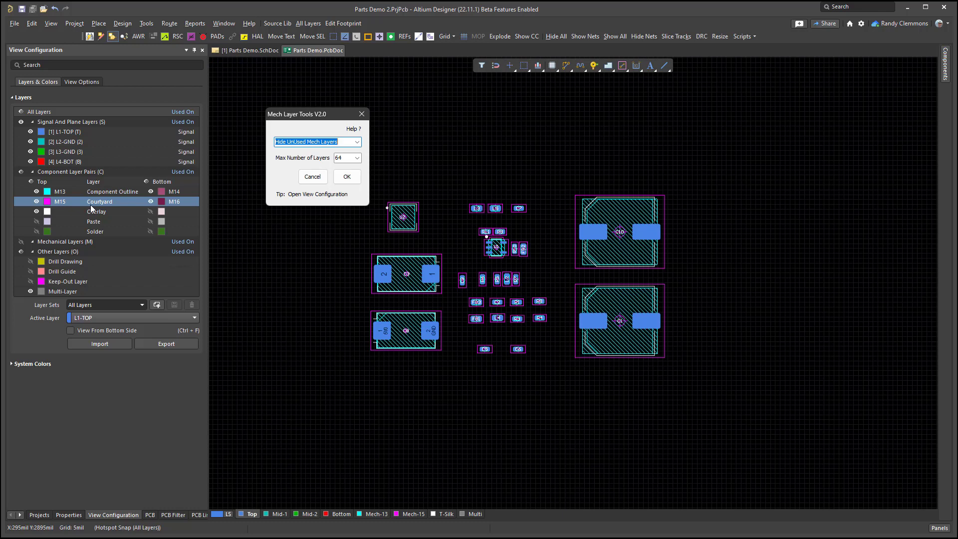
{"action": "mouse_move", "coordinate": [126, 200]}
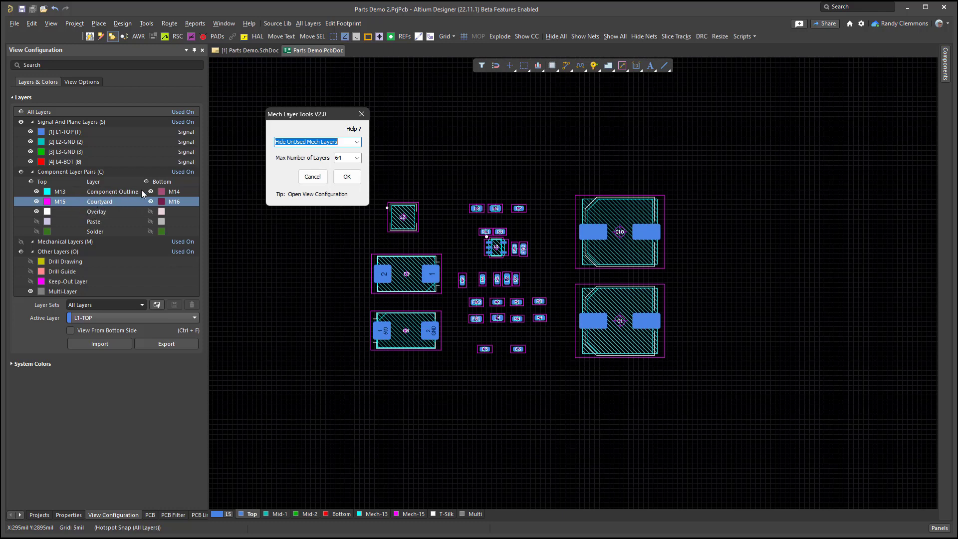
{"action": "mouse_move", "coordinate": [377, 108]}
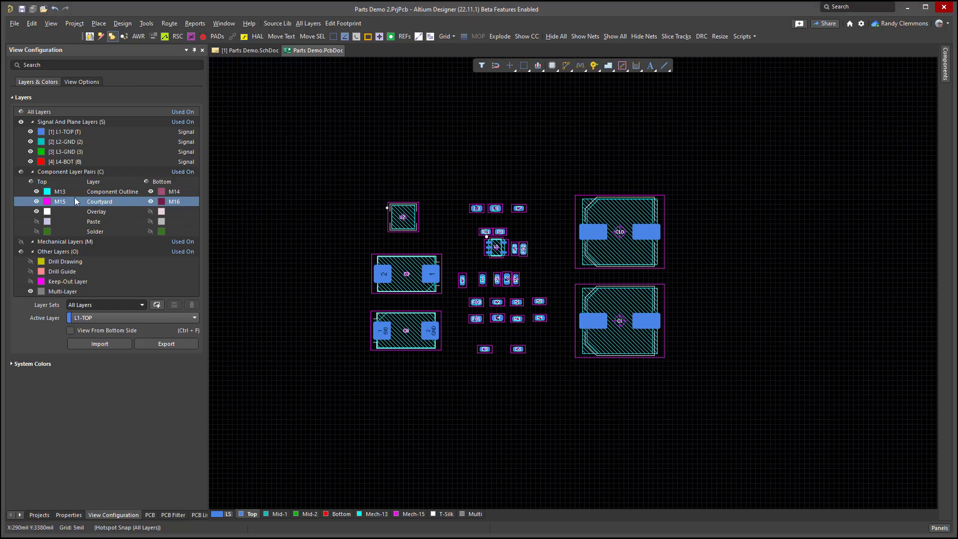
{"action": "mouse_move", "coordinate": [113, 221]}
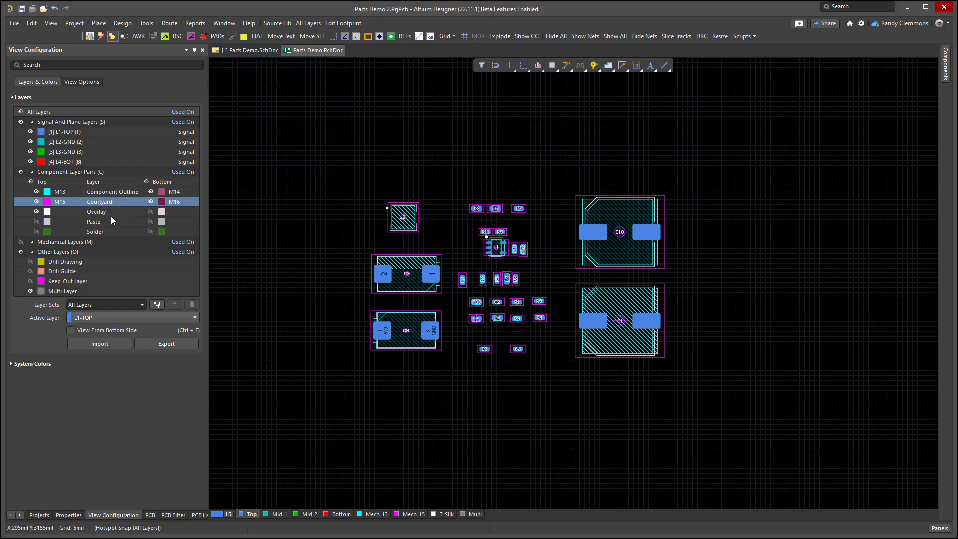
{"action": "mouse_move", "coordinate": [104, 201]}
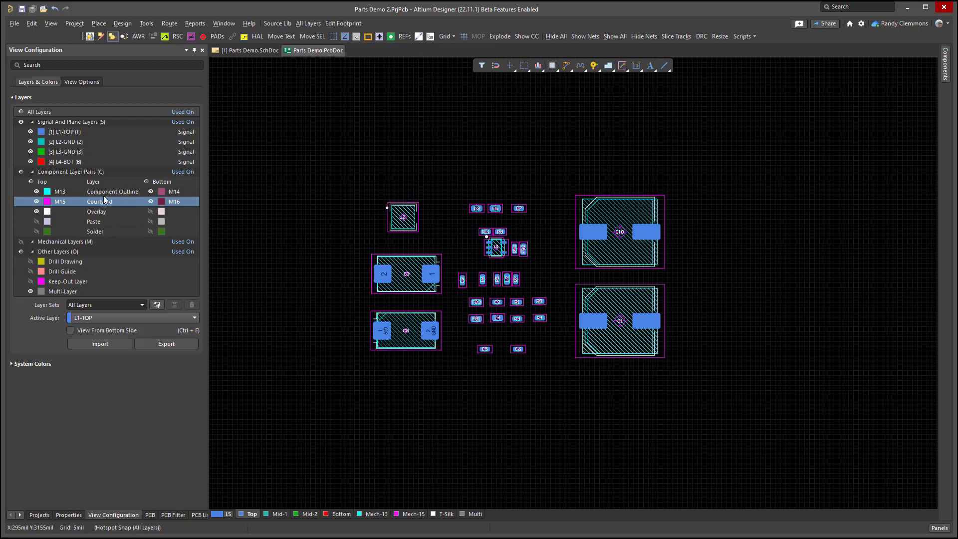
Step: Attempt Delete Layer on the Component Outline pair and dismiss the component-primitives error
{"action": "left_click", "coordinate": [111, 191]}
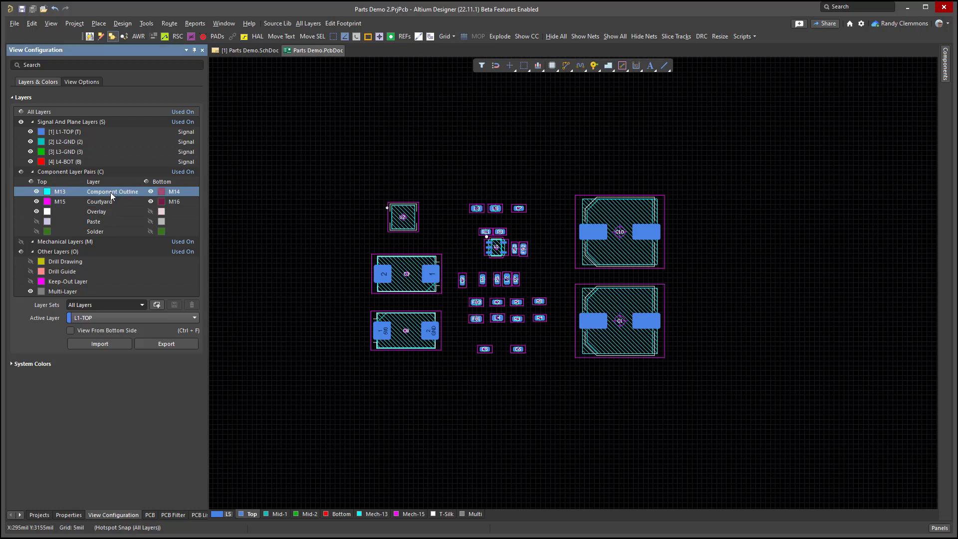
{"action": "right_click", "coordinate": [113, 191]}
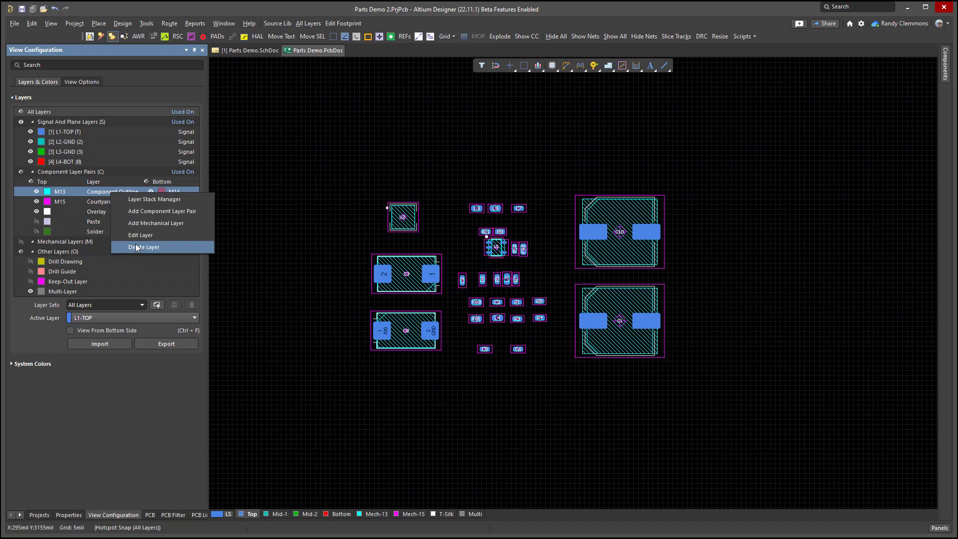
{"action": "left_click", "coordinate": [143, 247]}
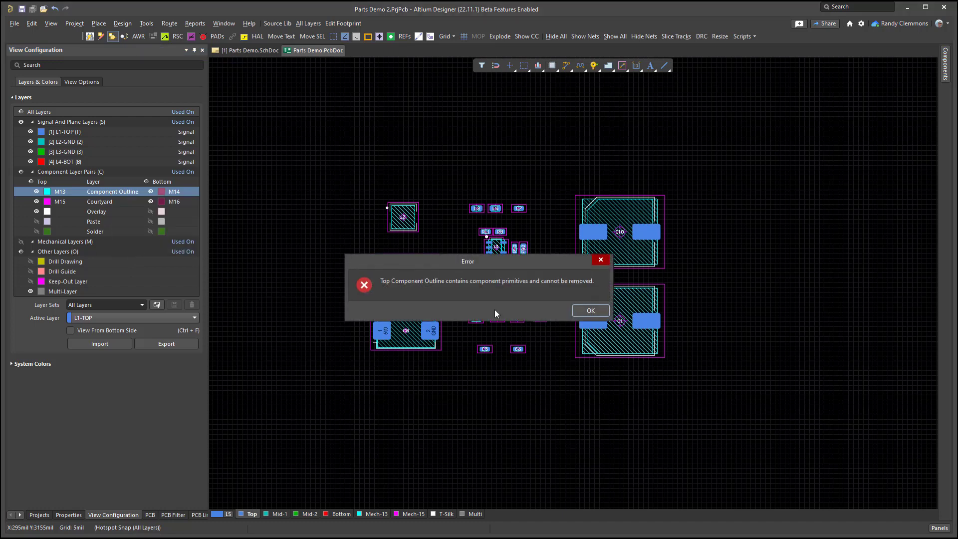
{"action": "mouse_move", "coordinate": [428, 290]}
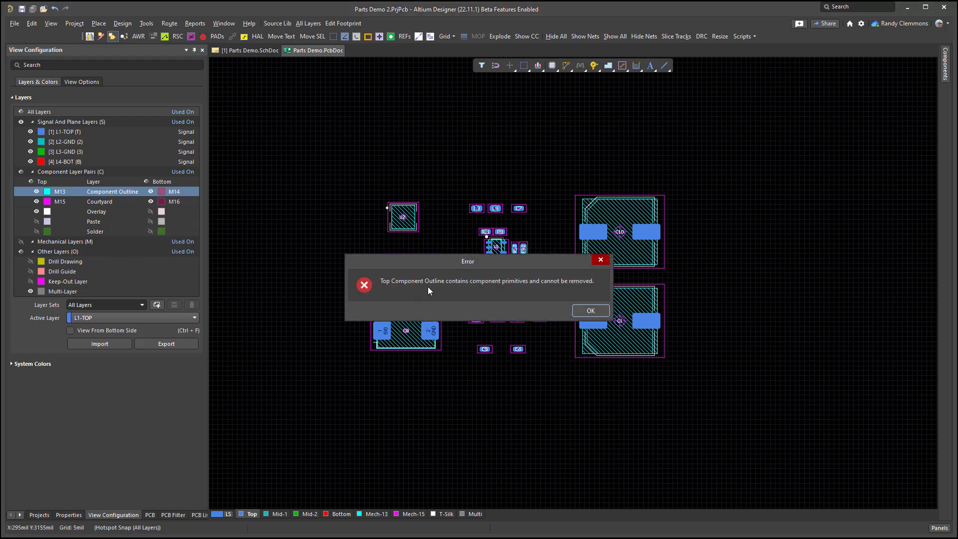
{"action": "mouse_move", "coordinate": [462, 294]}
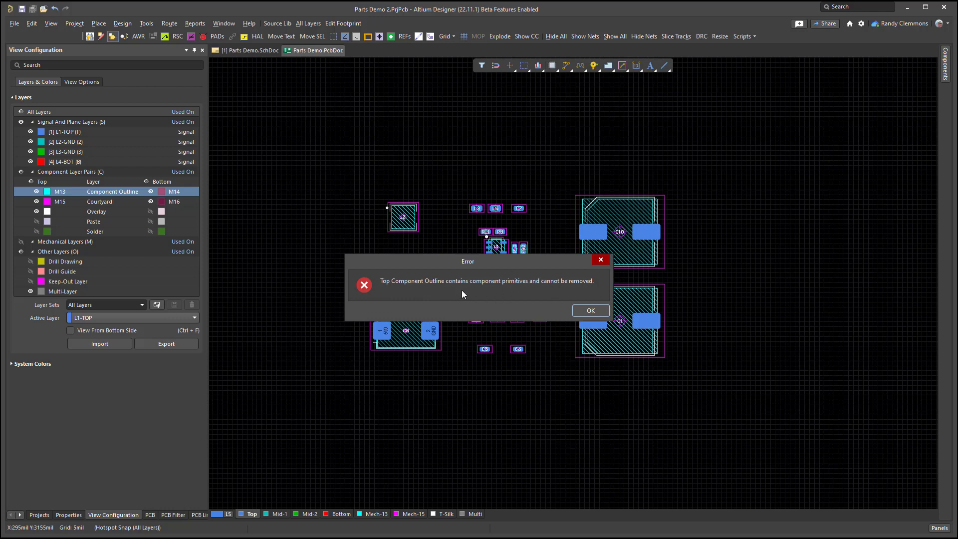
{"action": "mouse_move", "coordinate": [490, 288]}
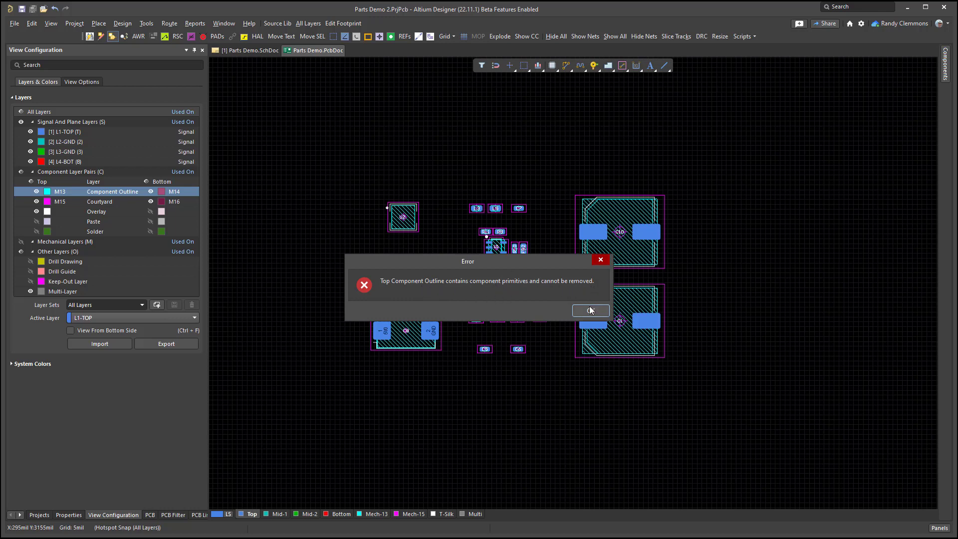
{"action": "left_click", "coordinate": [590, 310]}
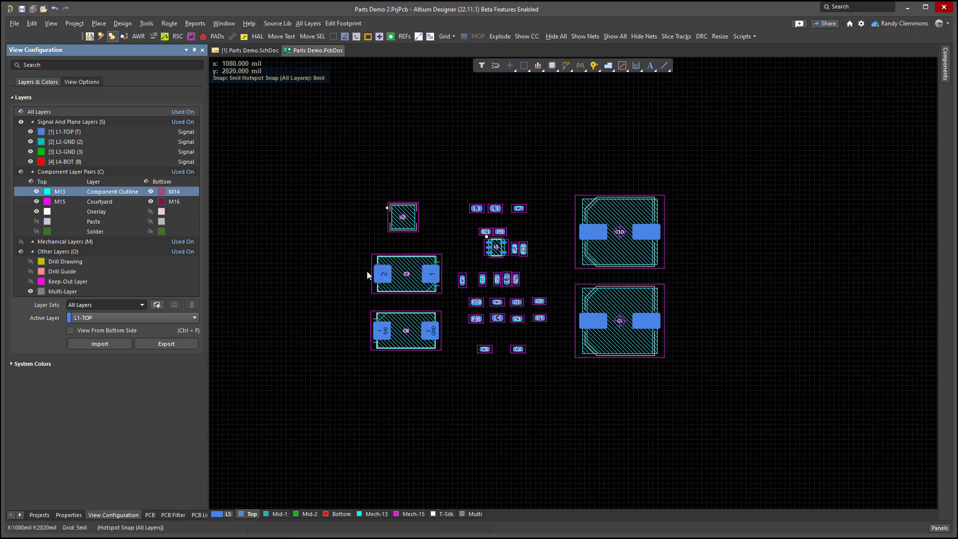
{"action": "mouse_move", "coordinate": [314, 96]}
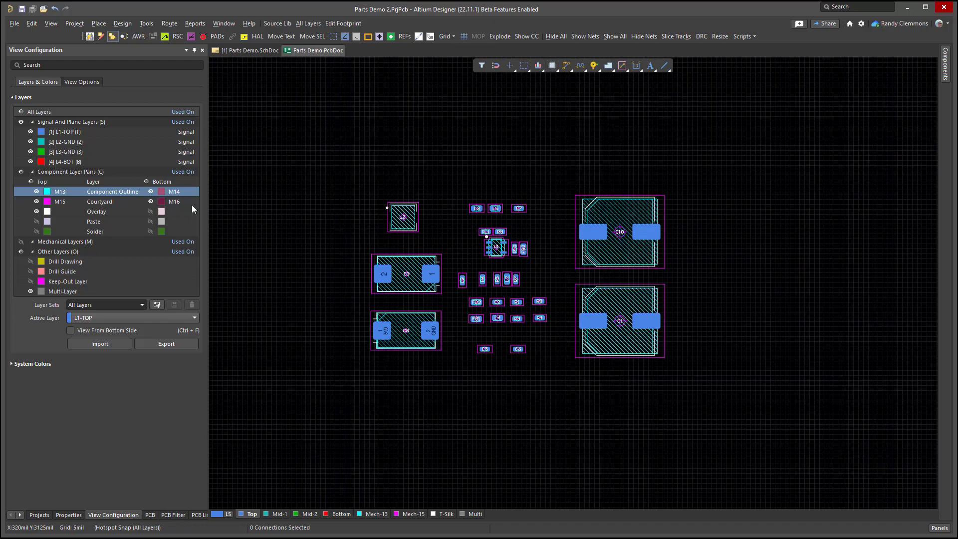
{"action": "mouse_move", "coordinate": [382, 284]}
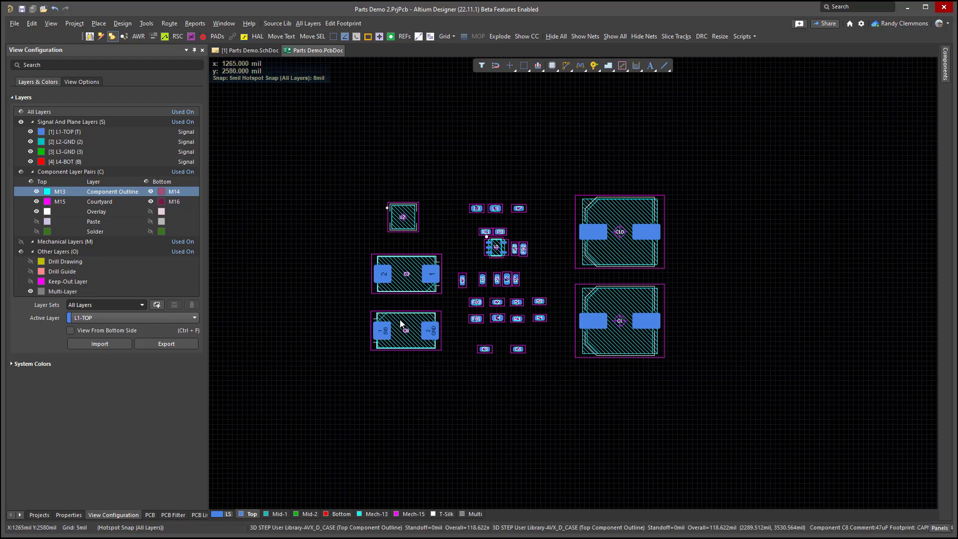
{"action": "mouse_move", "coordinate": [377, 311]}
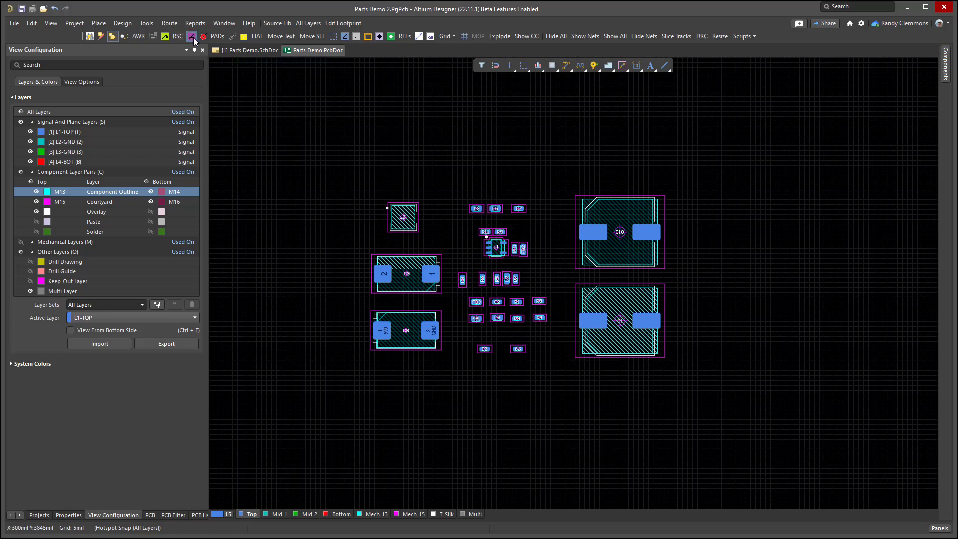
Step: Apply Remove Mech Layer Pair with Top Courtyard (Mech-15) active to split the Courtyard pair
{"action": "left_click", "coordinate": [192, 36]}
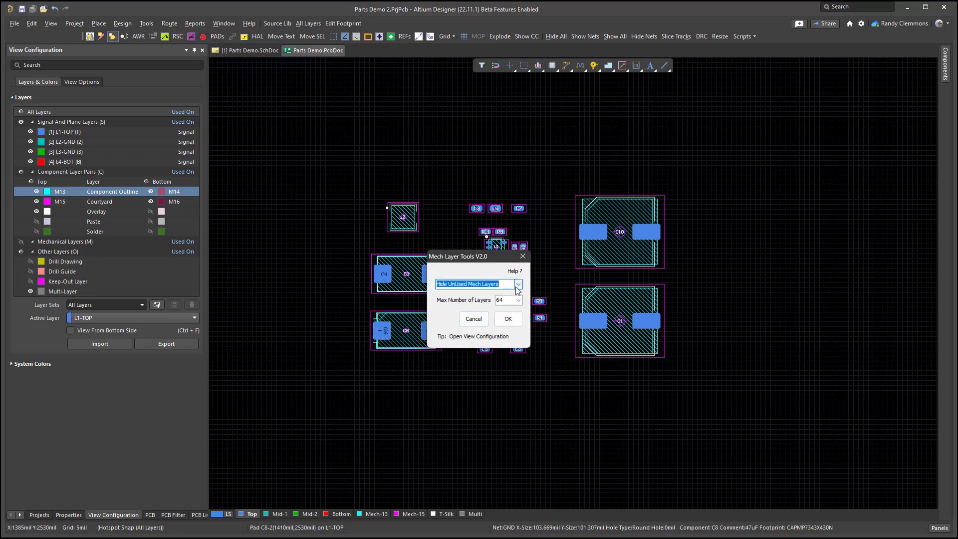
{"action": "left_click", "coordinate": [518, 284]}
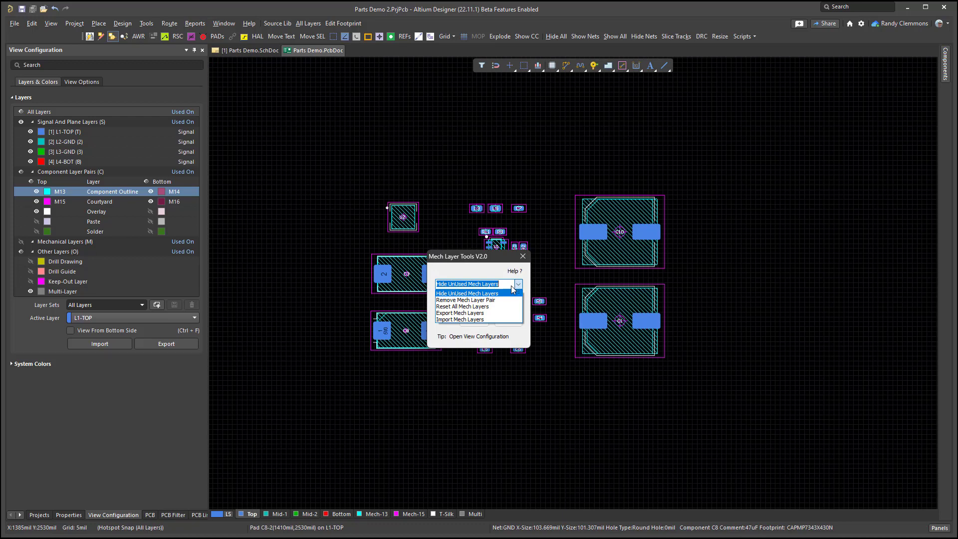
{"action": "mouse_move", "coordinate": [473, 300]}
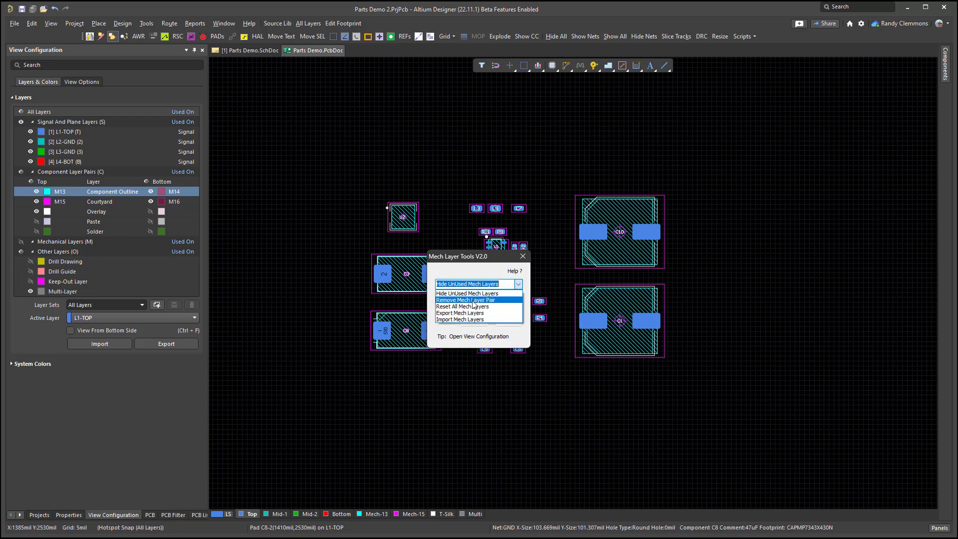
{"action": "left_click", "coordinate": [469, 300]}
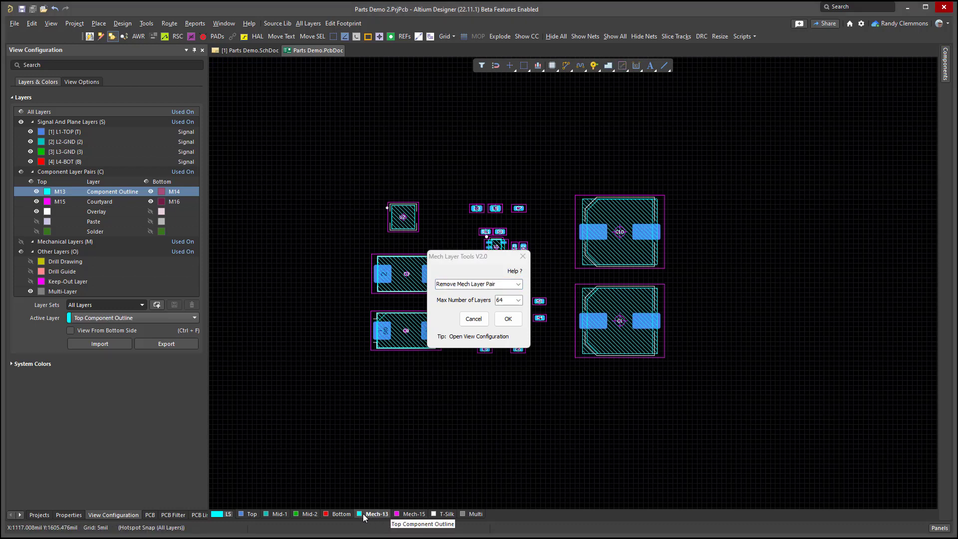
{"action": "left_click", "coordinate": [413, 513]}
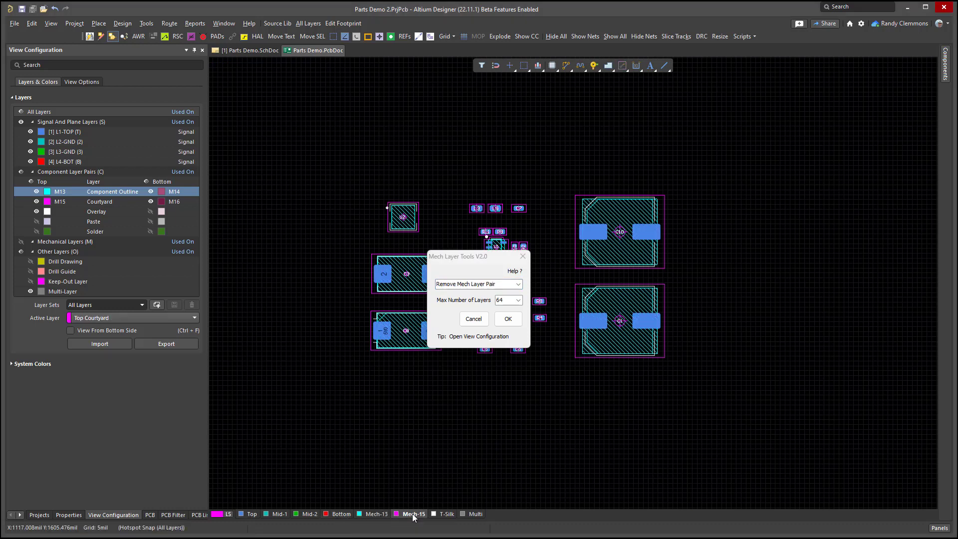
{"action": "mouse_move", "coordinate": [523, 311]}
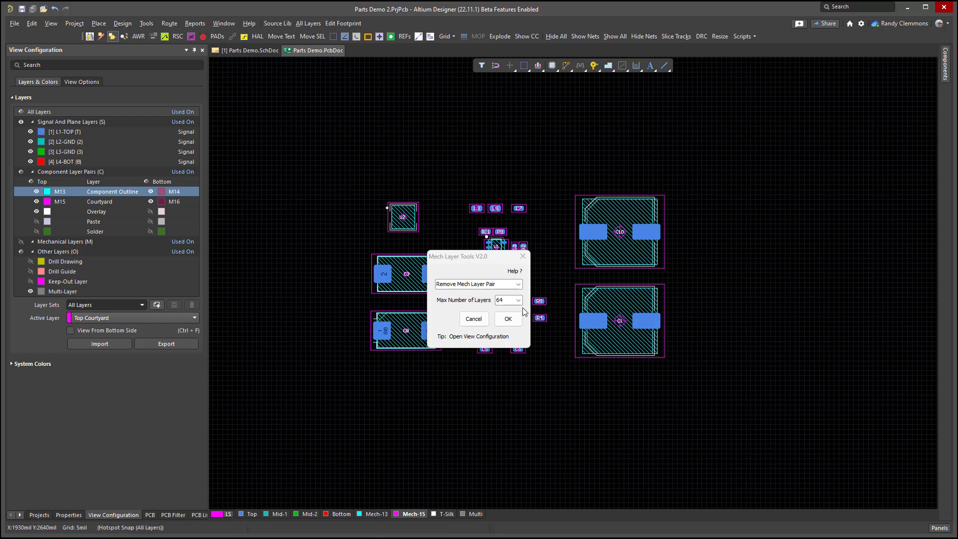
{"action": "mouse_move", "coordinate": [533, 277]}
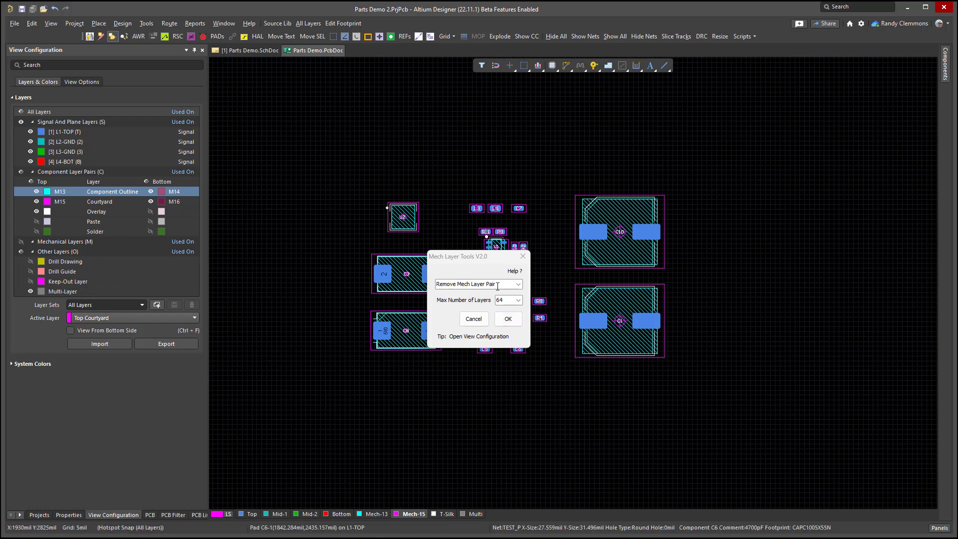
{"action": "left_click", "coordinate": [518, 283]}
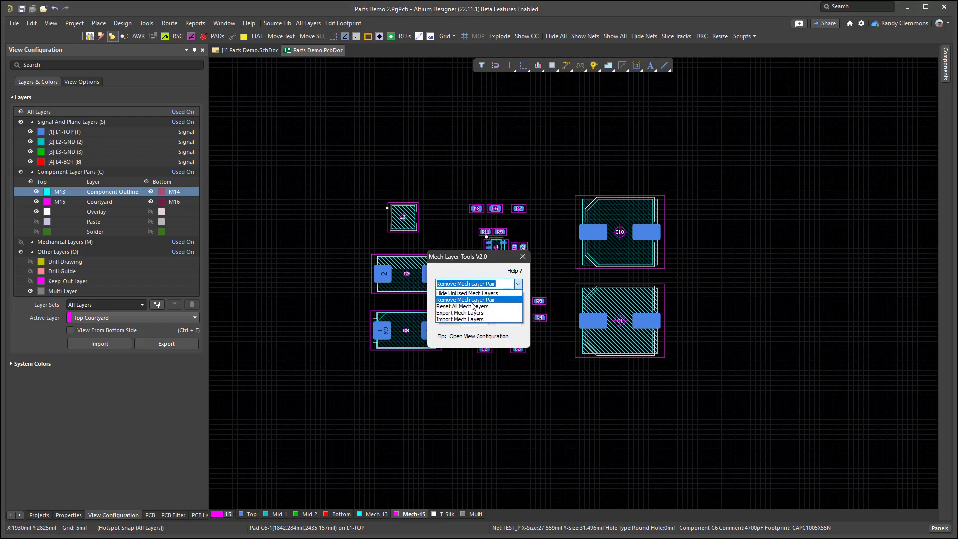
{"action": "left_click", "coordinate": [465, 299]}
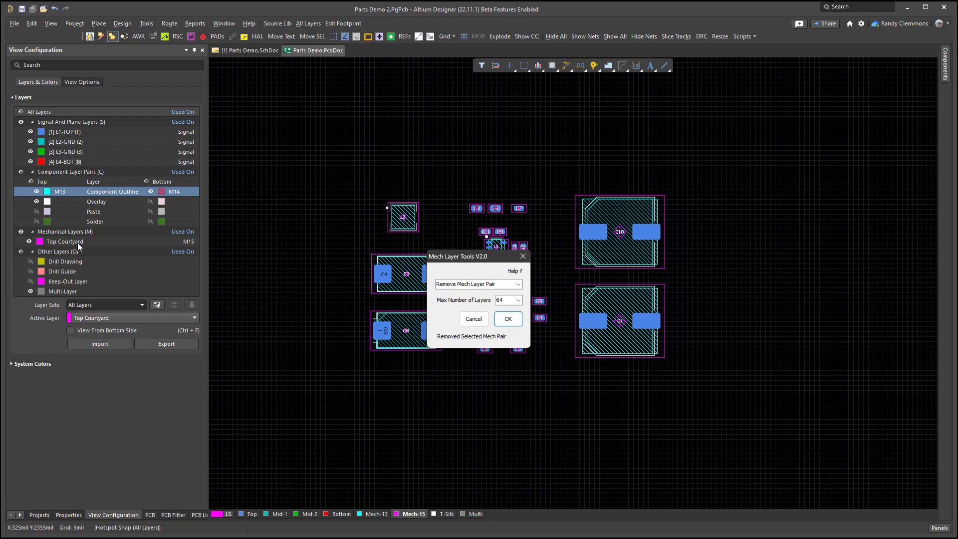
{"action": "mouse_move", "coordinate": [85, 210]}
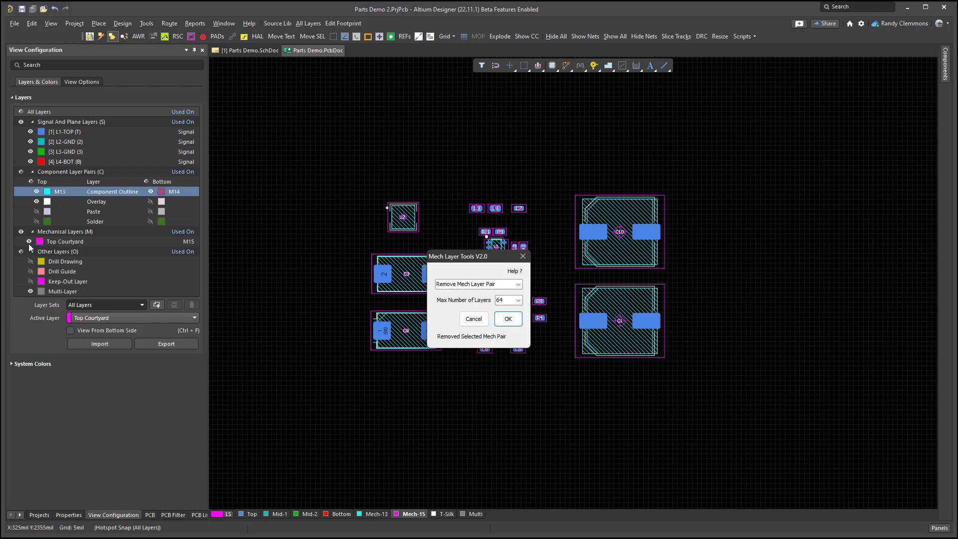
{"action": "mouse_move", "coordinate": [138, 242]}
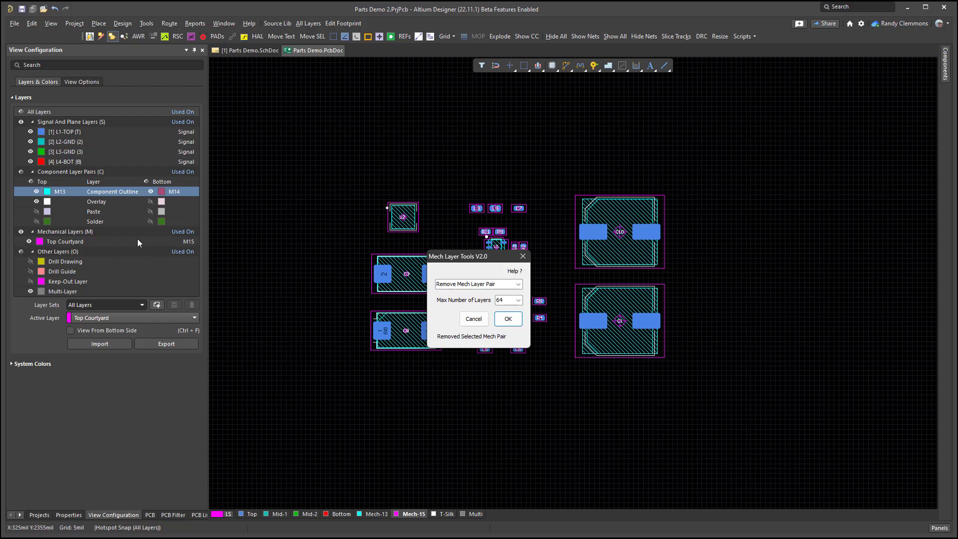
{"action": "mouse_move", "coordinate": [158, 112]}
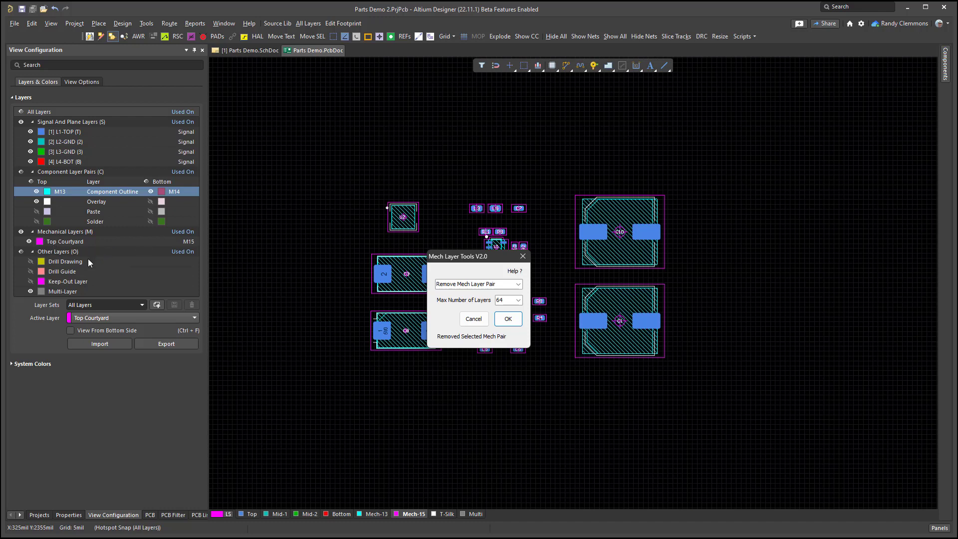
{"action": "mouse_move", "coordinate": [81, 252]}
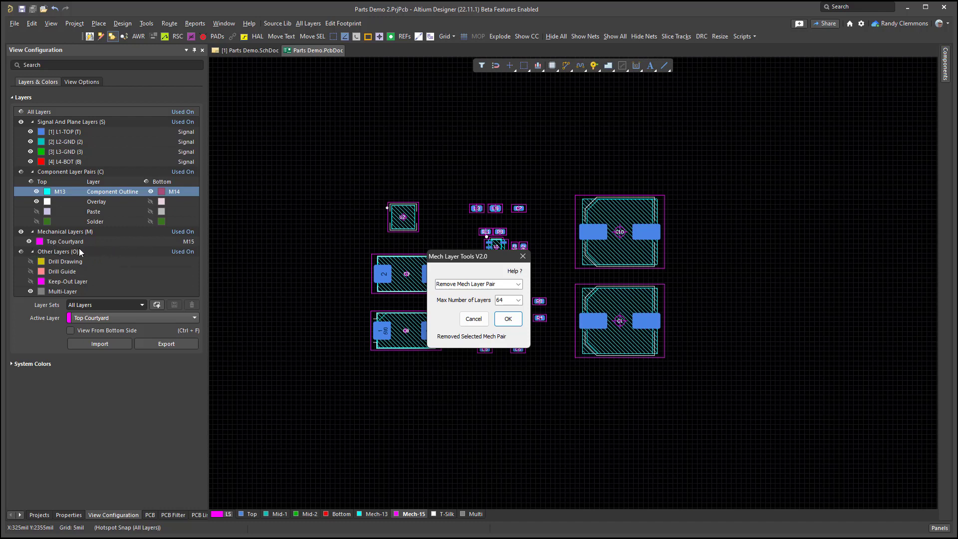
{"action": "mouse_move", "coordinate": [236, 310]}
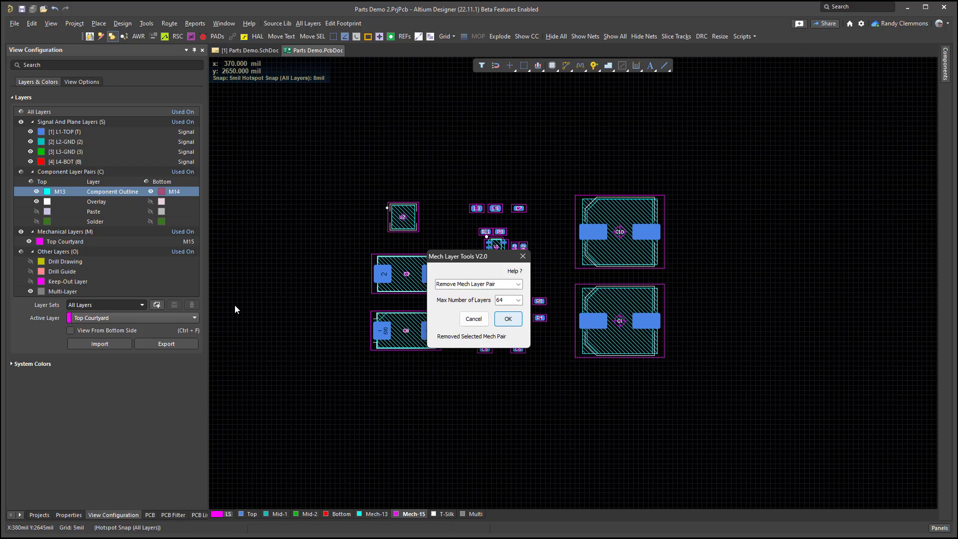
{"action": "mouse_move", "coordinate": [20, 225]}
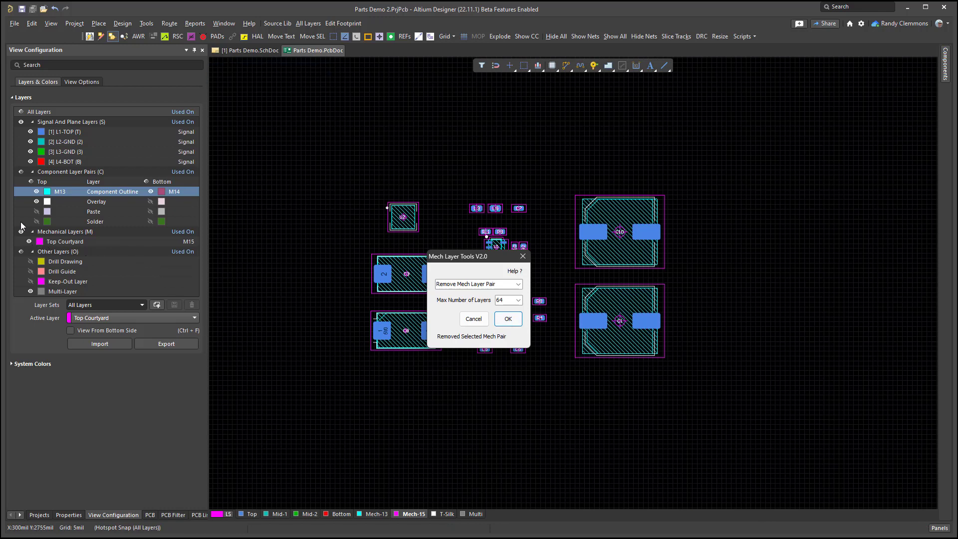
{"action": "mouse_move", "coordinate": [43, 242]}
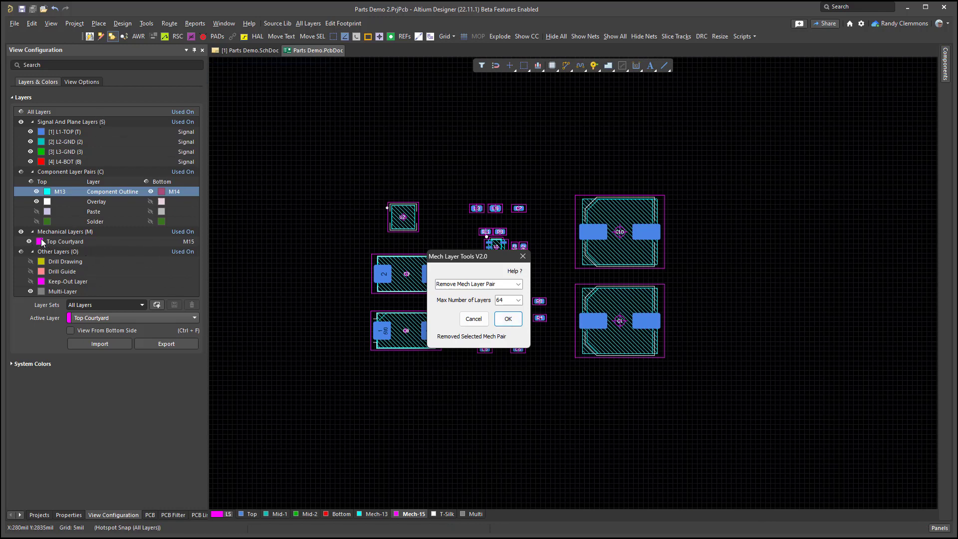
{"action": "mouse_move", "coordinate": [497, 271]}
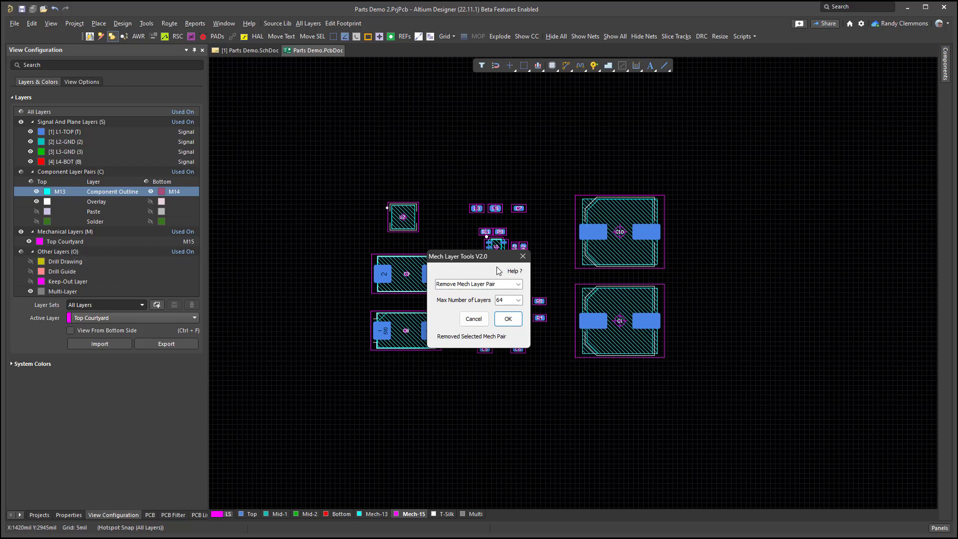
{"action": "mouse_move", "coordinate": [519, 313]}
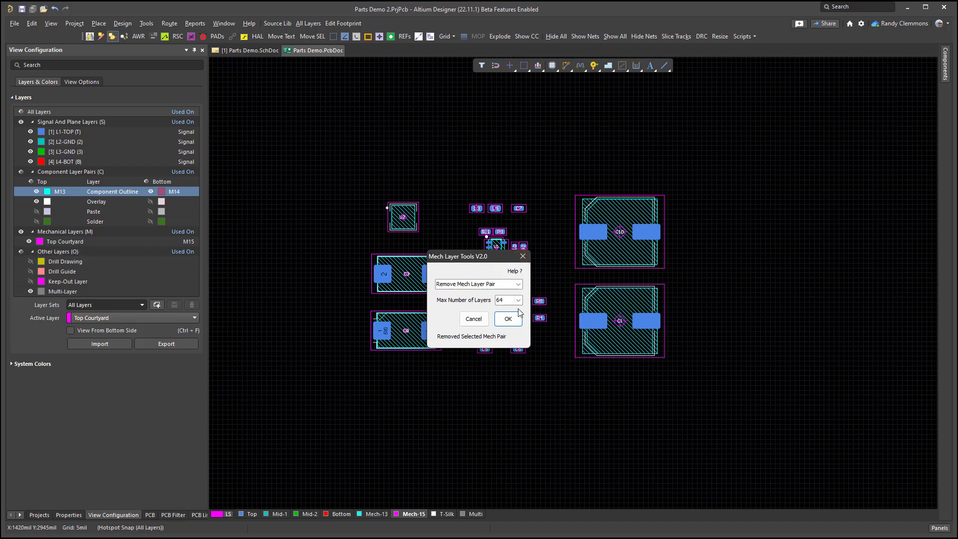
{"action": "mouse_move", "coordinate": [591, 255]}
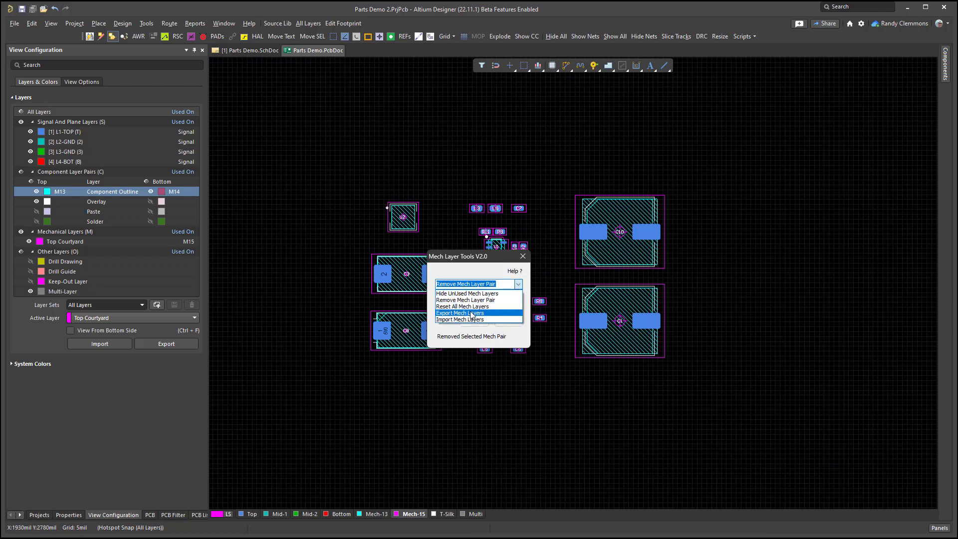
Step: Run Reset All Mech Layers, restoring generic Mechanical 1–64 in the layer panel
{"action": "left_click", "coordinate": [465, 306]}
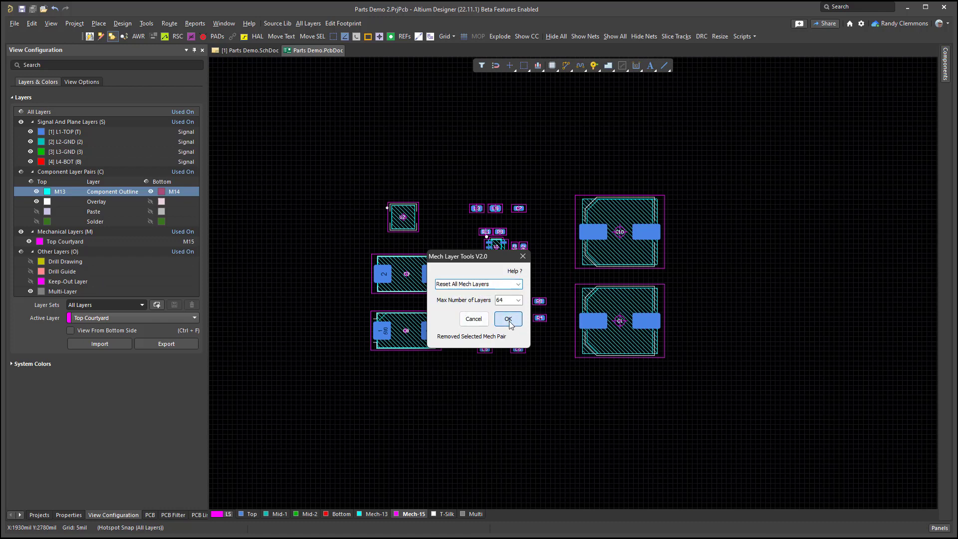
{"action": "left_click", "coordinate": [507, 318]}
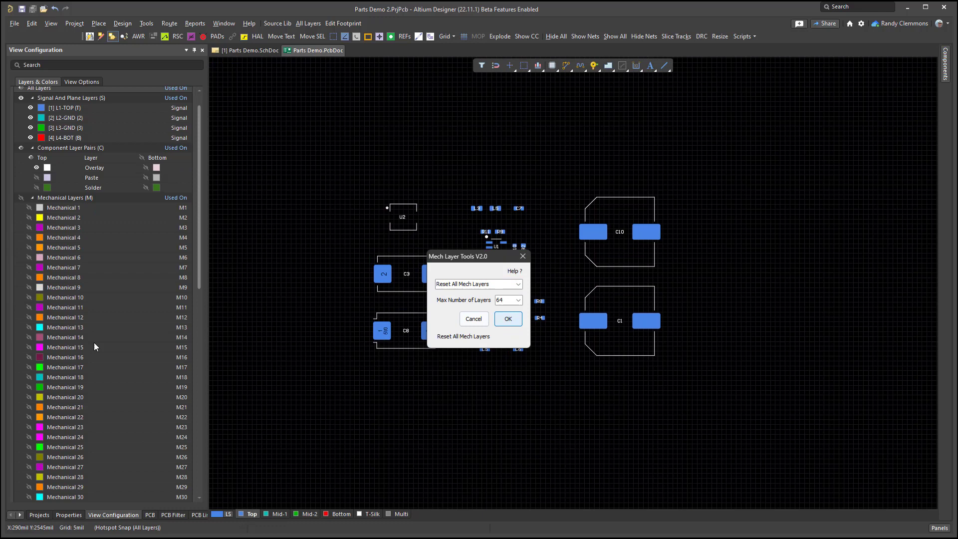
{"action": "scroll", "scroll_direction": "up", "scroll_amount": 3}
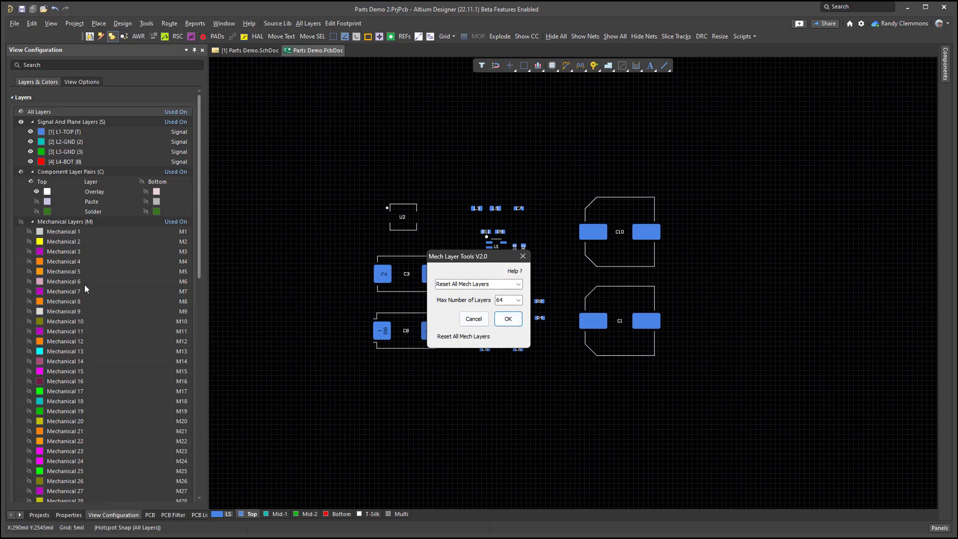
{"action": "scroll", "scroll_direction": "down", "scroll_amount": 3}
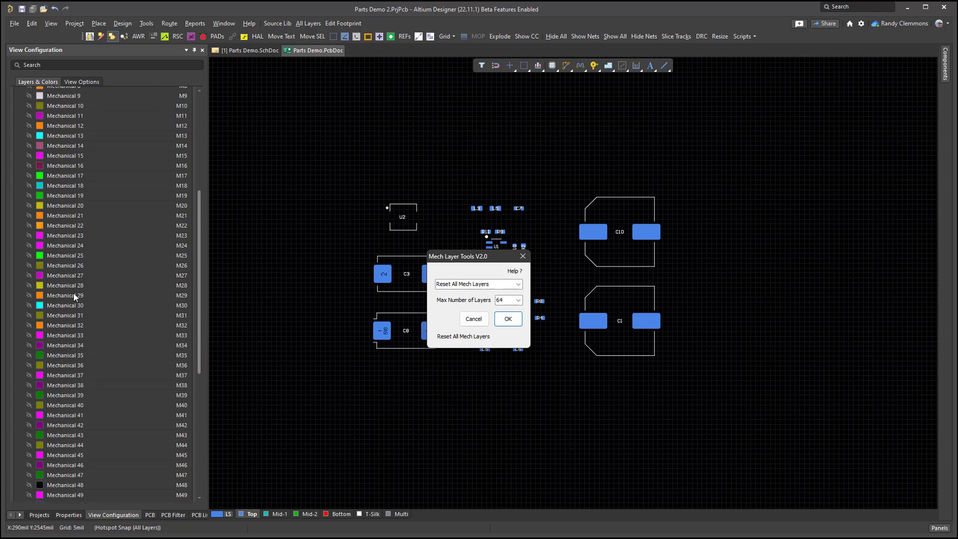
{"action": "scroll", "scroll_direction": "down", "scroll_amount": 3}
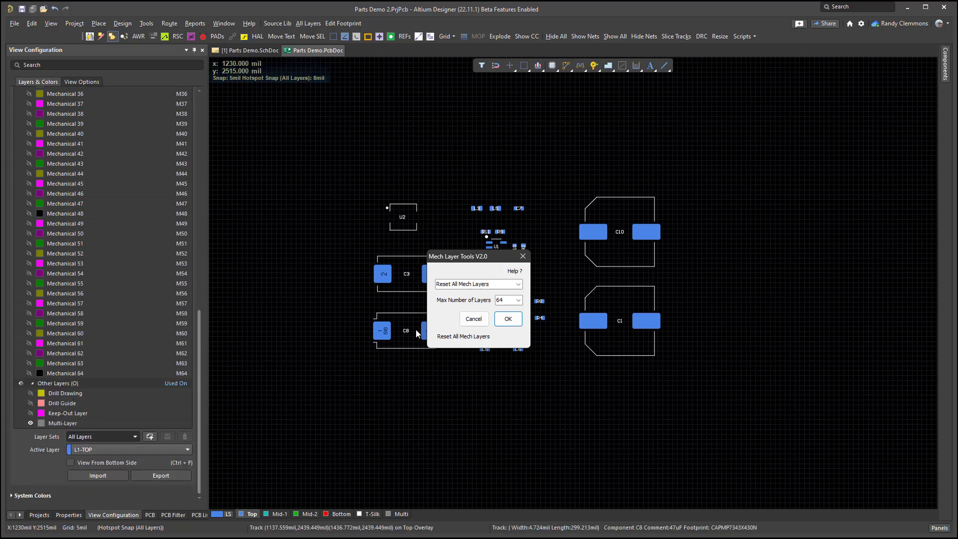
{"action": "left_click", "coordinate": [517, 299]}
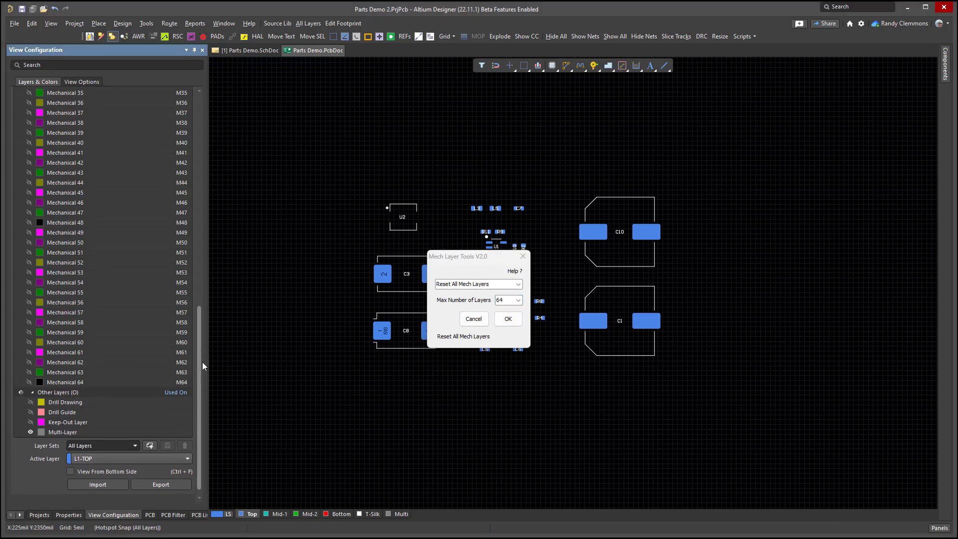
{"action": "scroll", "scroll_direction": "up", "scroll_amount": 3}
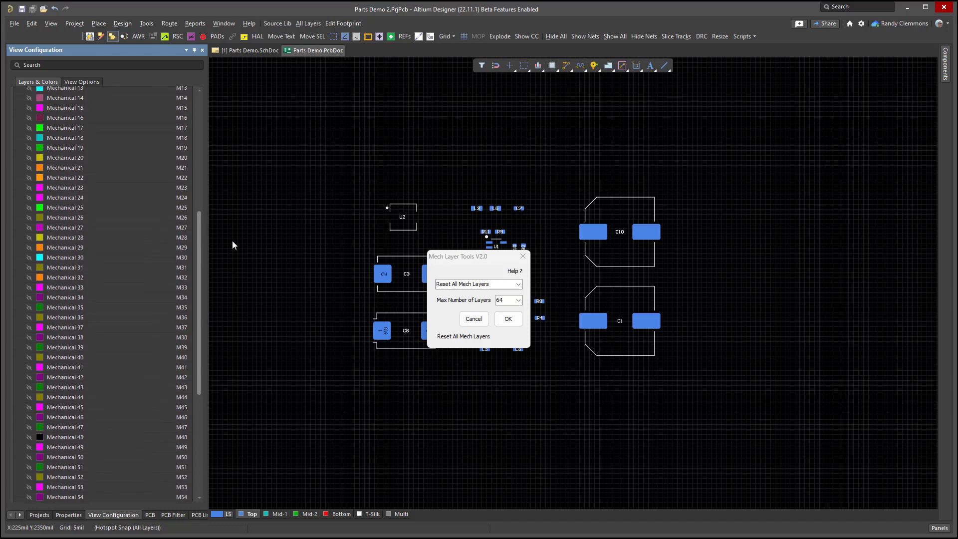
{"action": "scroll", "scroll_direction": "up", "scroll_amount": 3}
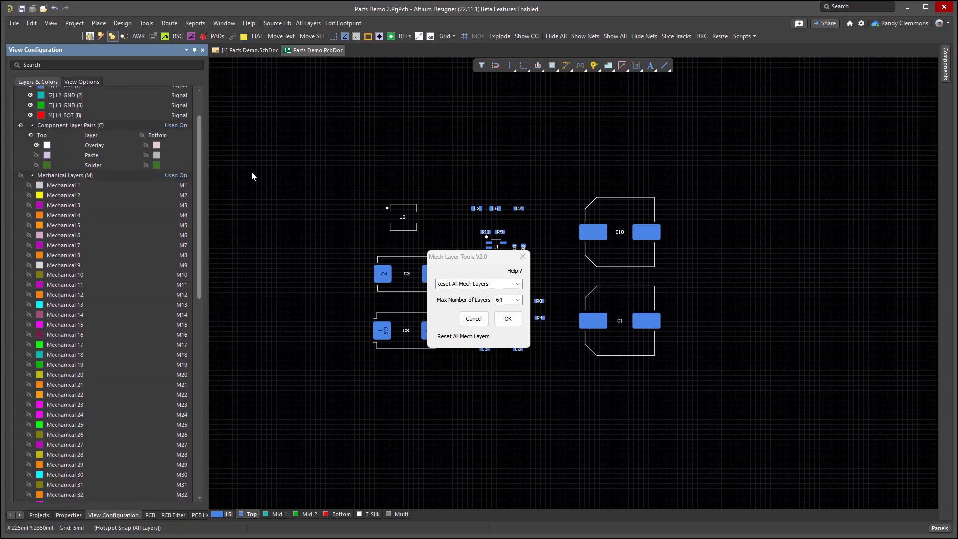
{"action": "scroll", "scroll_direction": "up", "scroll_amount": 3}
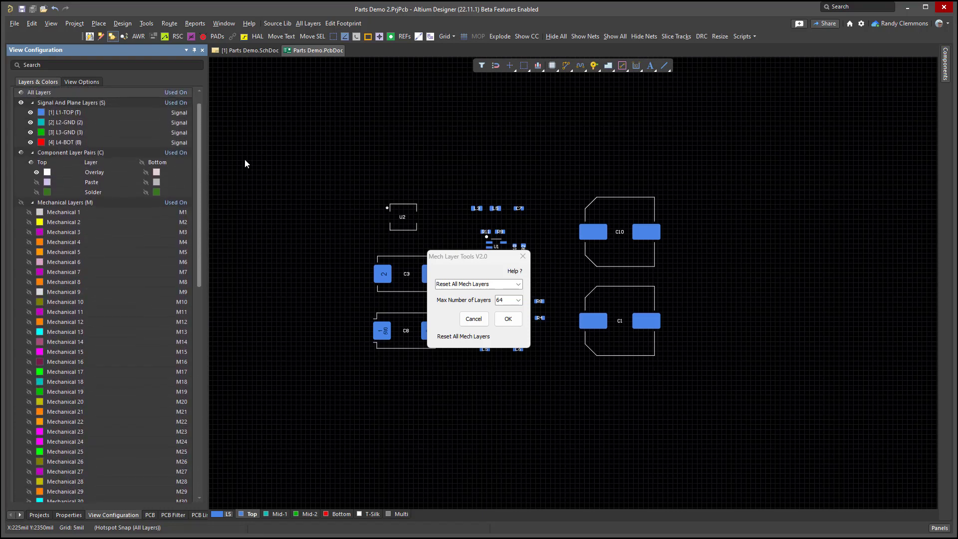
{"action": "left_click", "coordinate": [517, 283]}
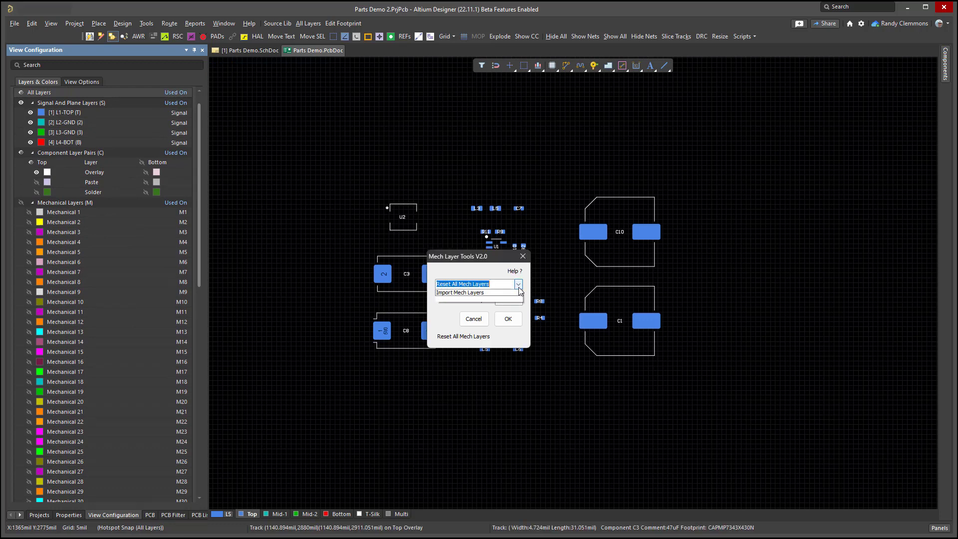
{"action": "left_click", "coordinate": [467, 283]}
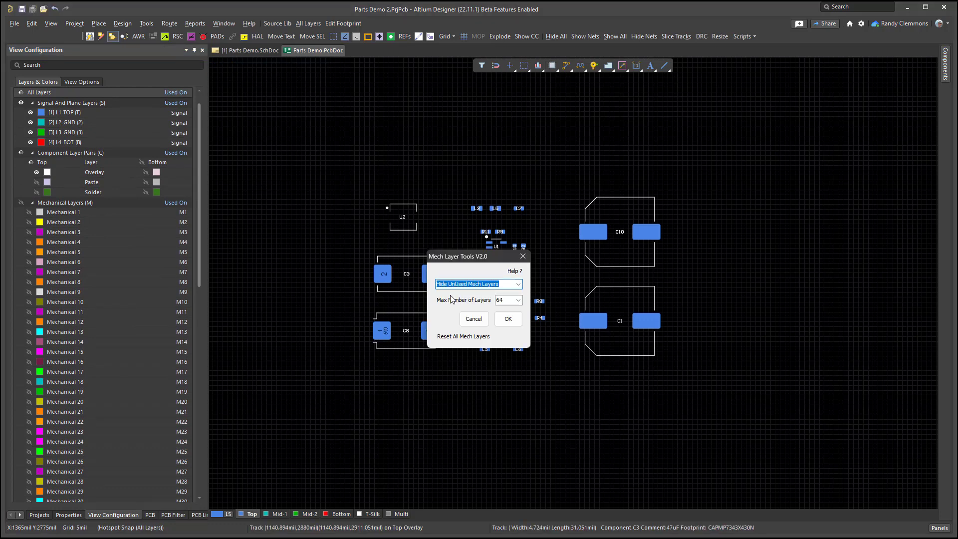
{"action": "left_click", "coordinate": [507, 318]}
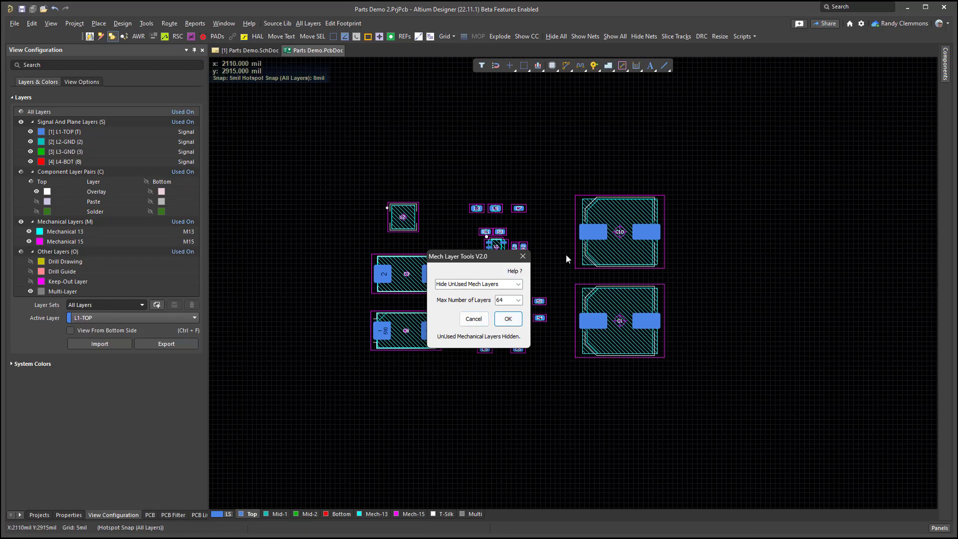
{"action": "left_click", "coordinate": [517, 283]}
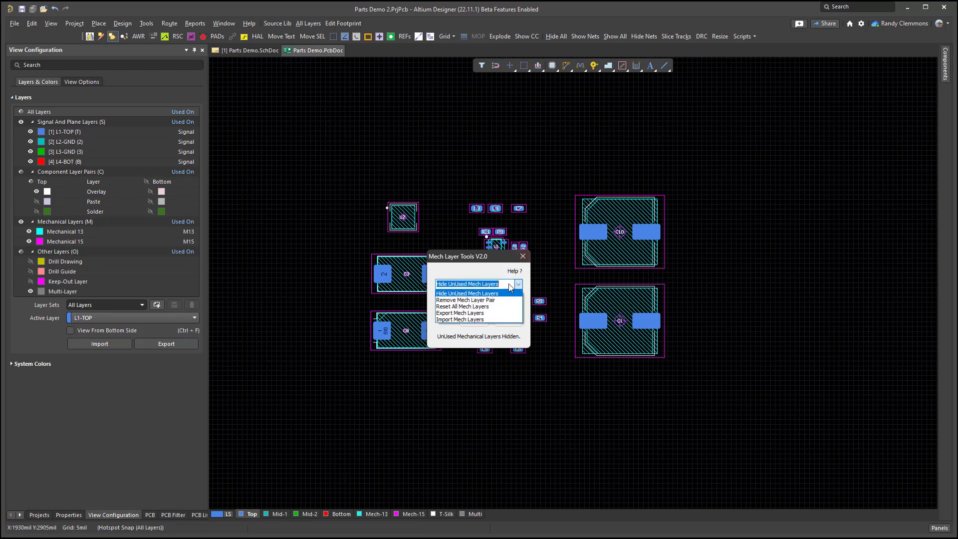
{"action": "left_click", "coordinate": [463, 306]}
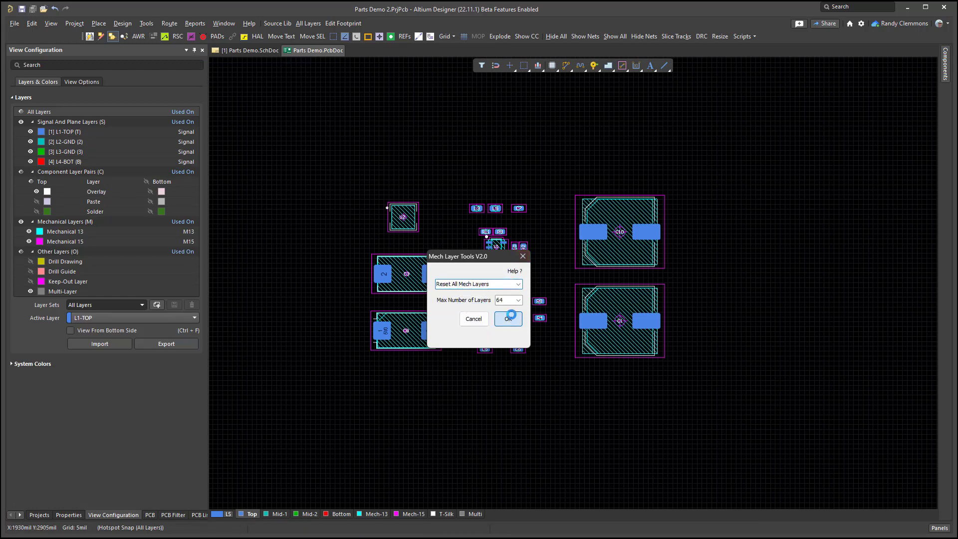
{"action": "left_click", "coordinate": [508, 319]}
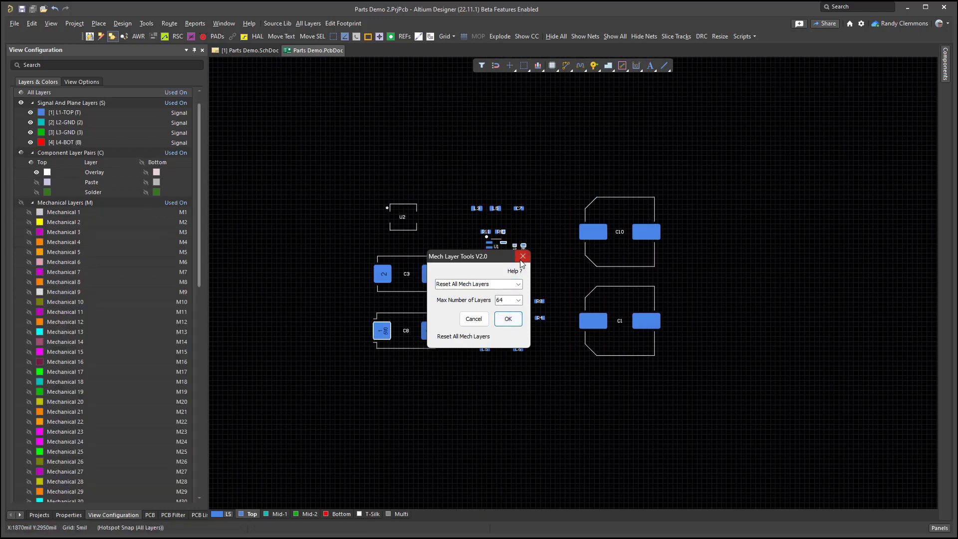
Step: Run Hide UnUsed Mech Layers so only Mechanical 13 and 15 remain visible
{"action": "left_click", "coordinate": [522, 256]}
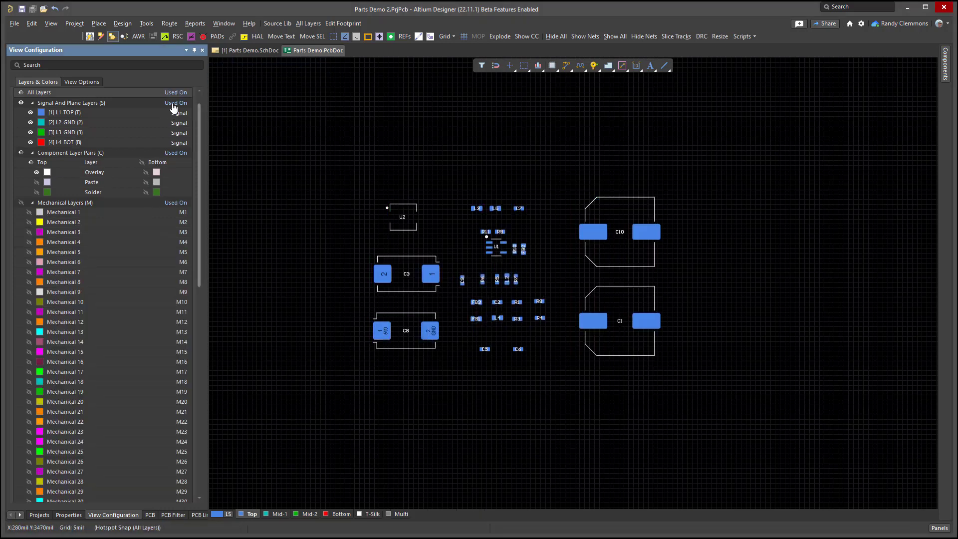
{"action": "mouse_move", "coordinate": [85, 219]}
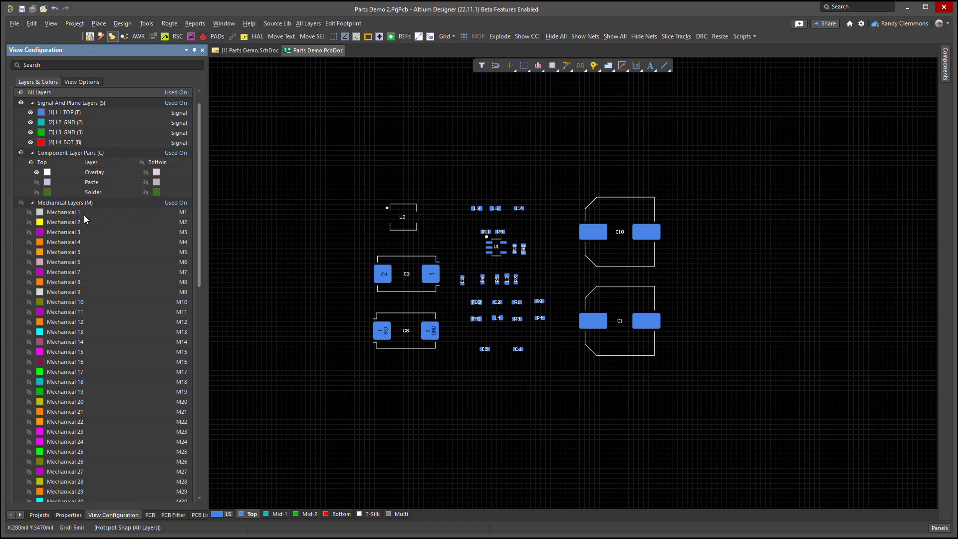
{"action": "mouse_move", "coordinate": [170, 99]}
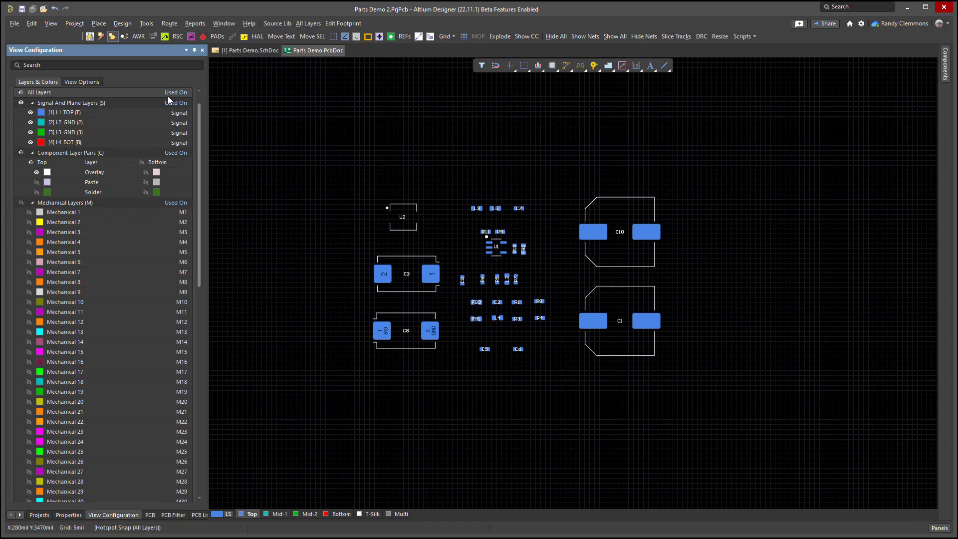
{"action": "mouse_move", "coordinate": [177, 98]}
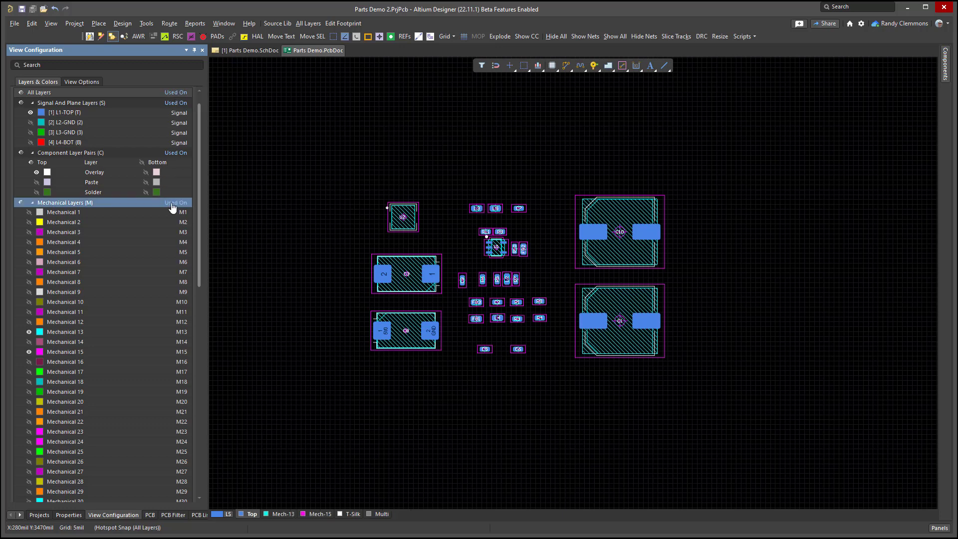
{"action": "mouse_move", "coordinate": [78, 294]}
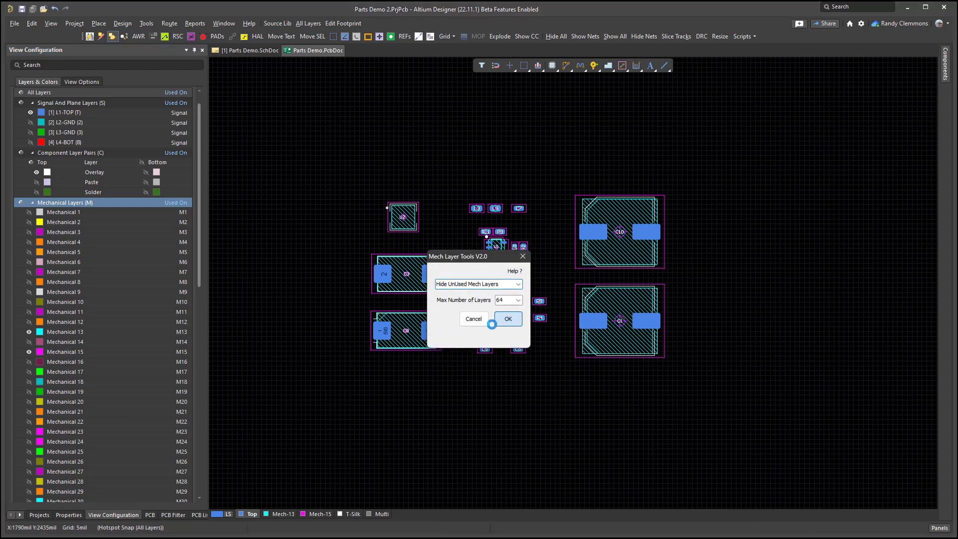
{"action": "left_click", "coordinate": [507, 318]}
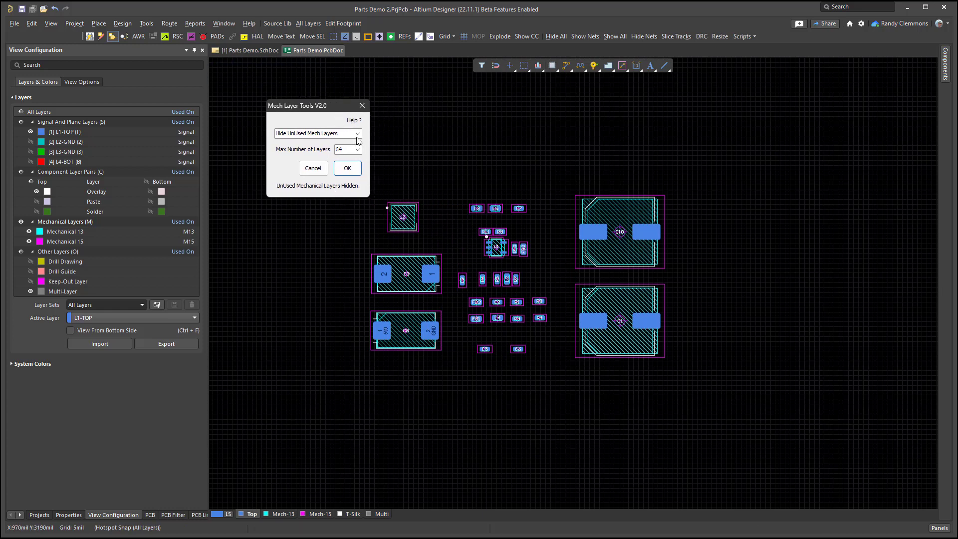
Step: Run Import Mech Layers to restore the Component Outline and Courtyard pairs on M13–M16
{"action": "left_click", "coordinate": [357, 134]}
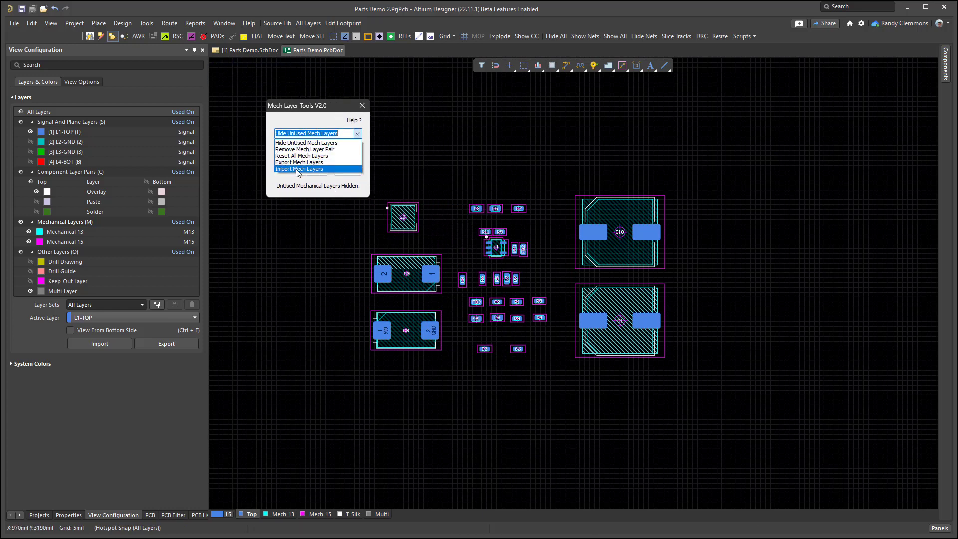
{"action": "left_click", "coordinate": [299, 168]}
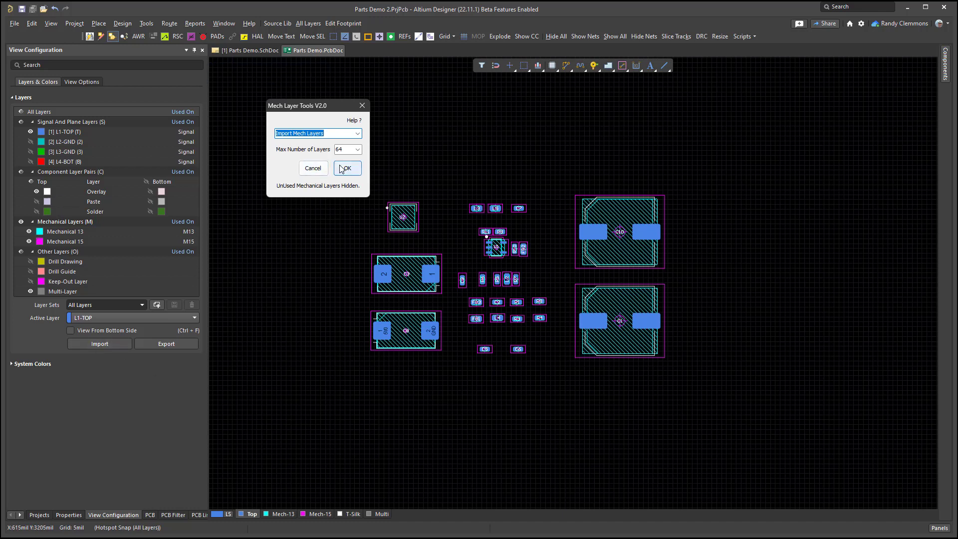
{"action": "left_click", "coordinate": [346, 167]}
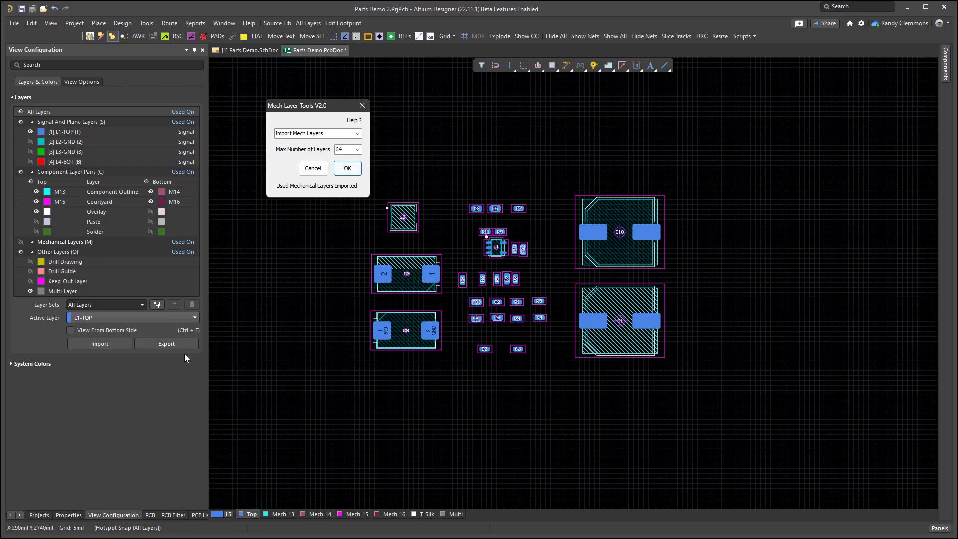
{"action": "mouse_move", "coordinate": [66, 207]}
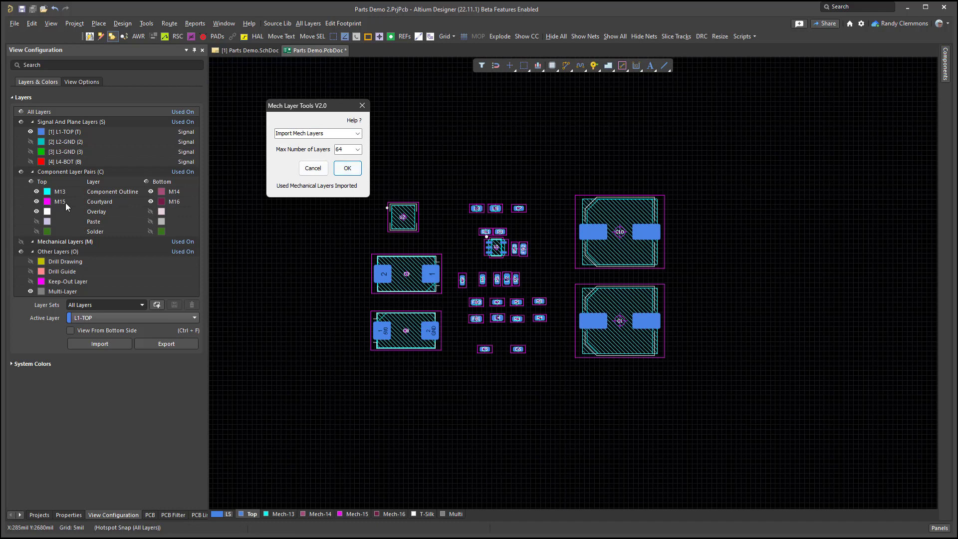
{"action": "mouse_move", "coordinate": [40, 513]}
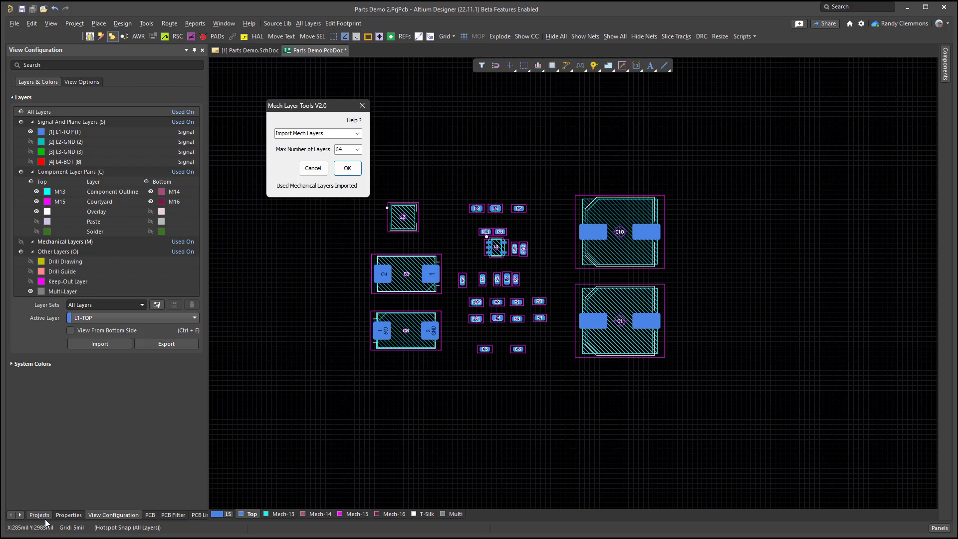
{"action": "mouse_move", "coordinate": [82, 221]}
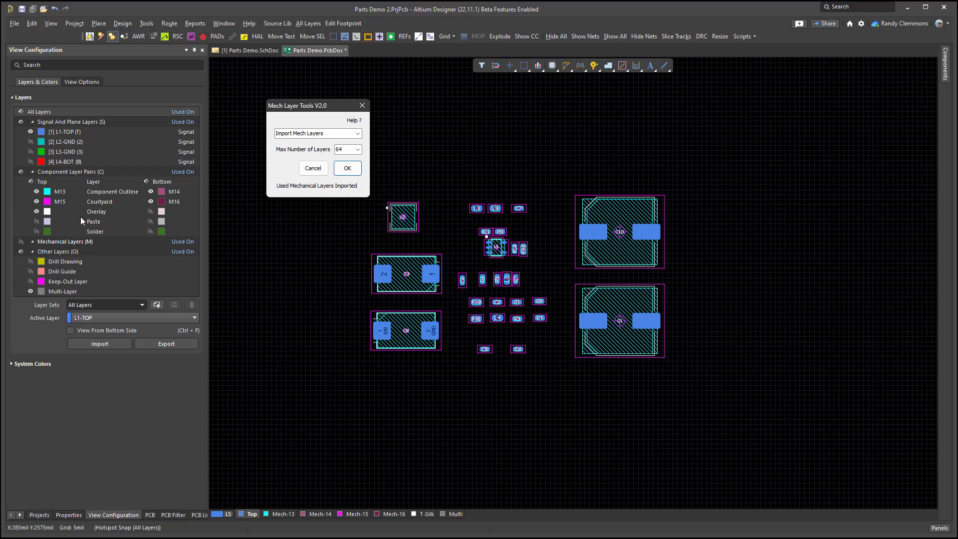
Step: Close Mech Layer Tools and open the MechLayerTools script from the Projects panel
{"action": "left_click", "coordinate": [358, 133]}
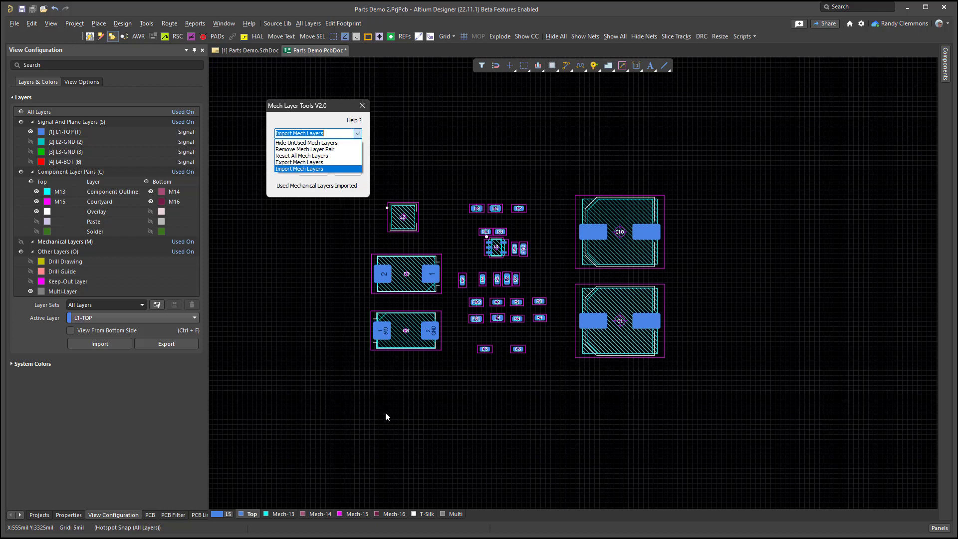
{"action": "mouse_move", "coordinate": [293, 444]}
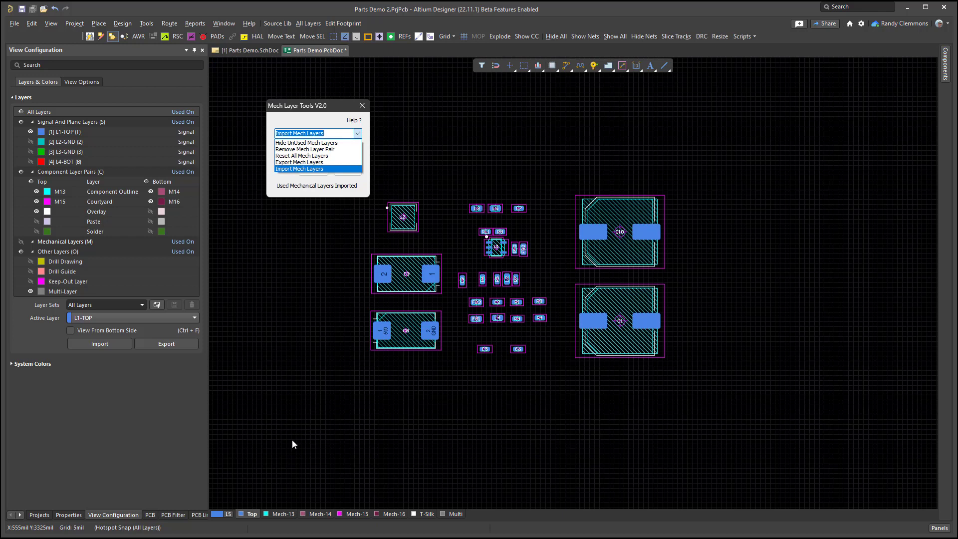
{"action": "mouse_move", "coordinate": [299, 446]}
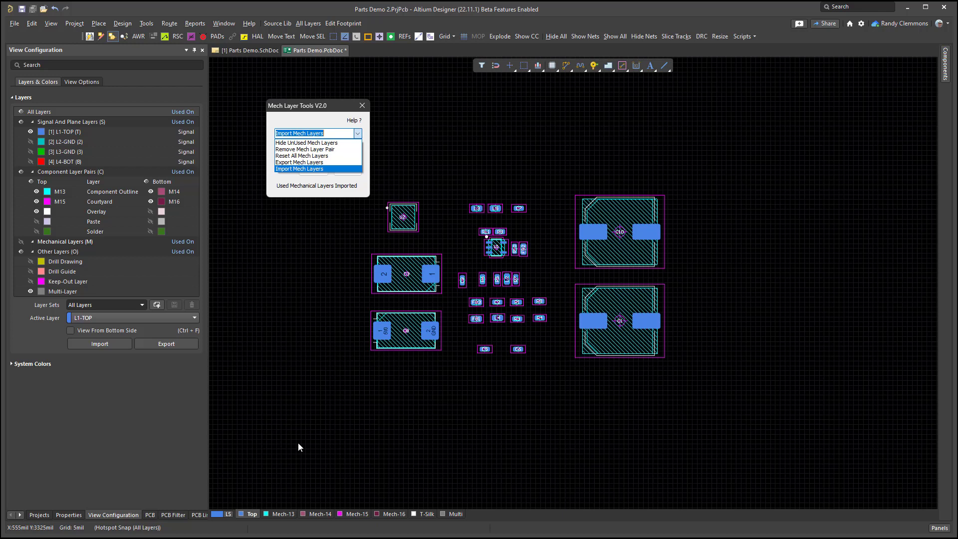
{"action": "left_click", "coordinate": [299, 168]}
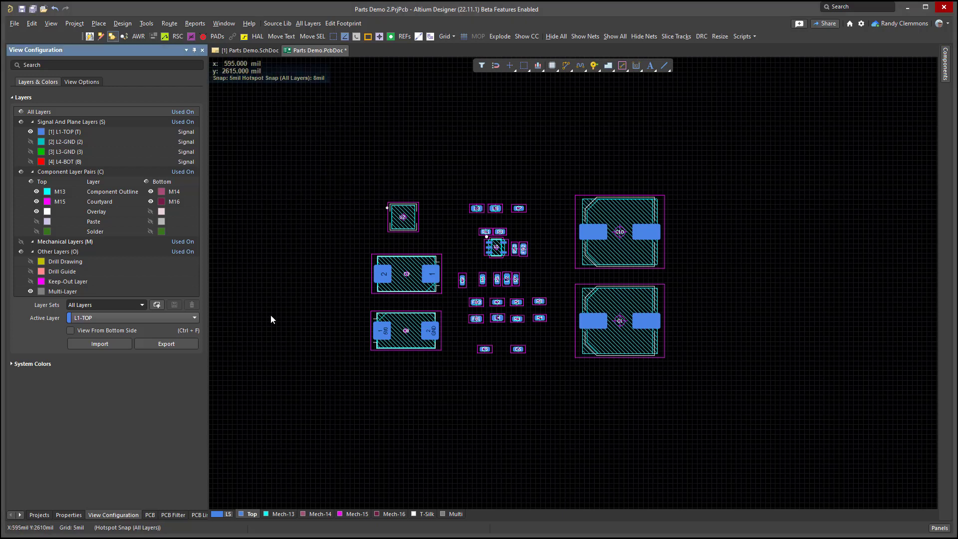
{"action": "left_click", "coordinate": [38, 514]}
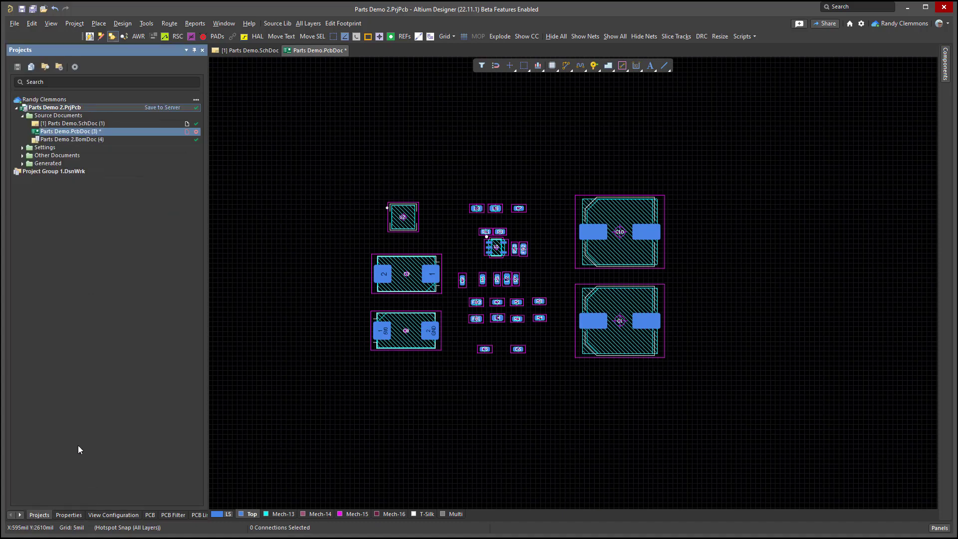
{"action": "mouse_move", "coordinate": [6, 41]}
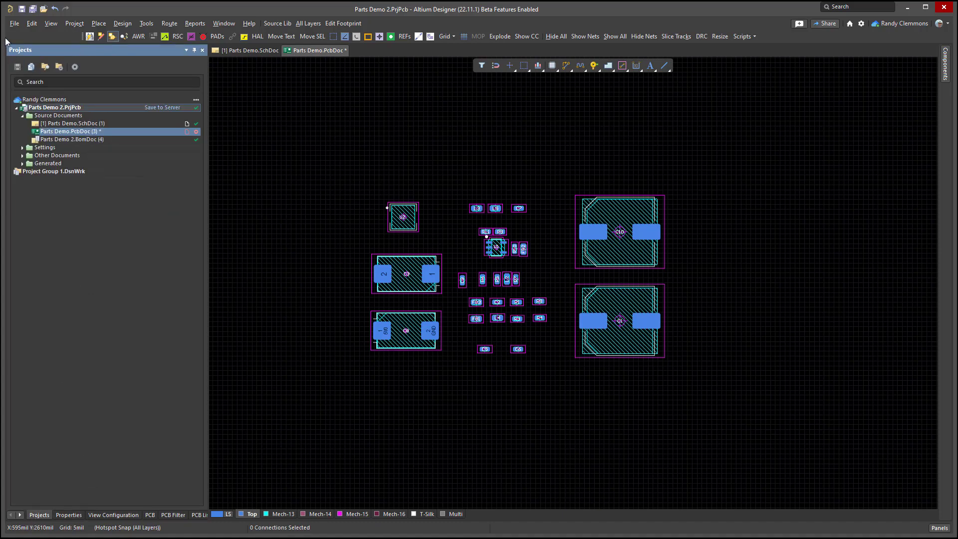
{"action": "left_click", "coordinate": [14, 23]}
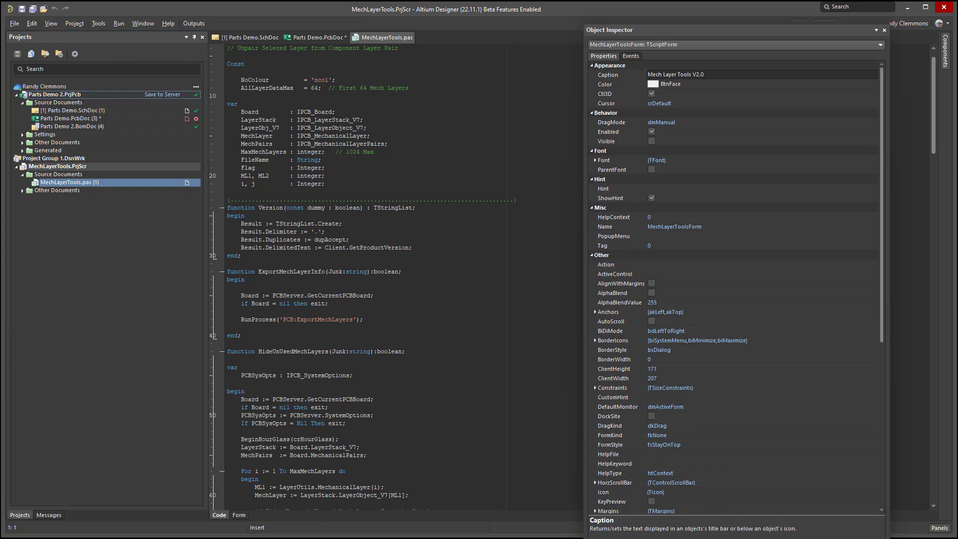
Step: Dismiss the property listing and scroll MechLayerTools.pas up to ImportMechLayerInfo
{"action": "left_click", "coordinate": [882, 30]}
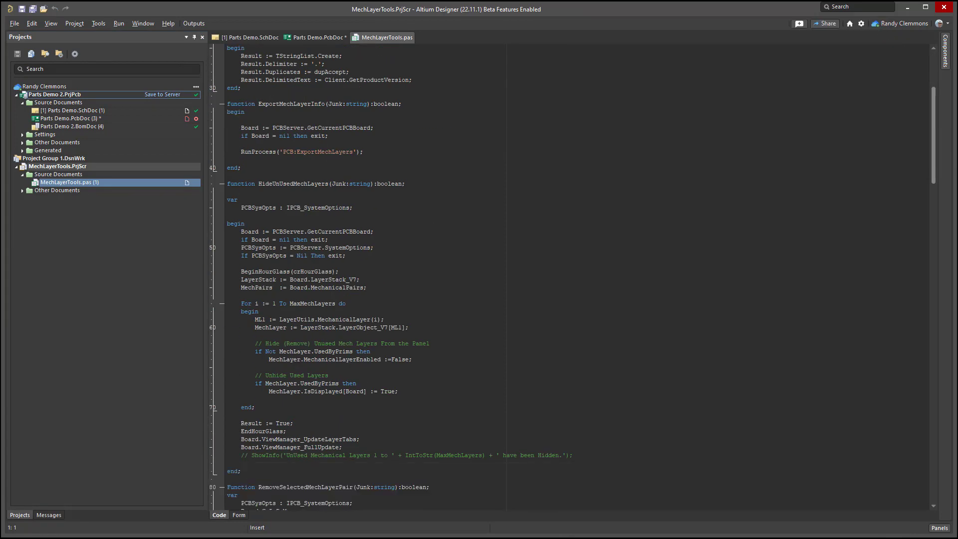
{"action": "scroll", "scroll_direction": "down", "scroll_amount": 3}
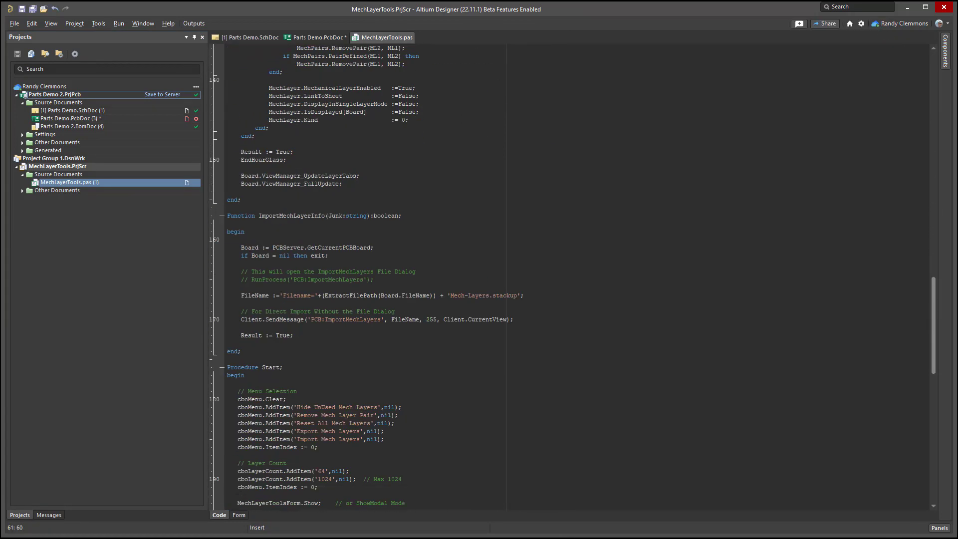
{"action": "scroll", "scroll_direction": "down", "scroll_amount": 3}
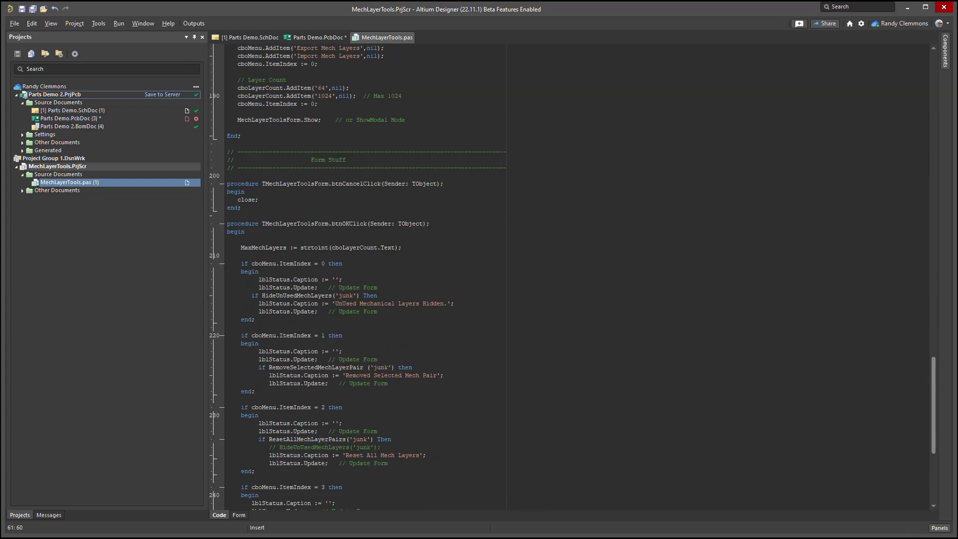
{"action": "left_click", "coordinate": [283, 463]}
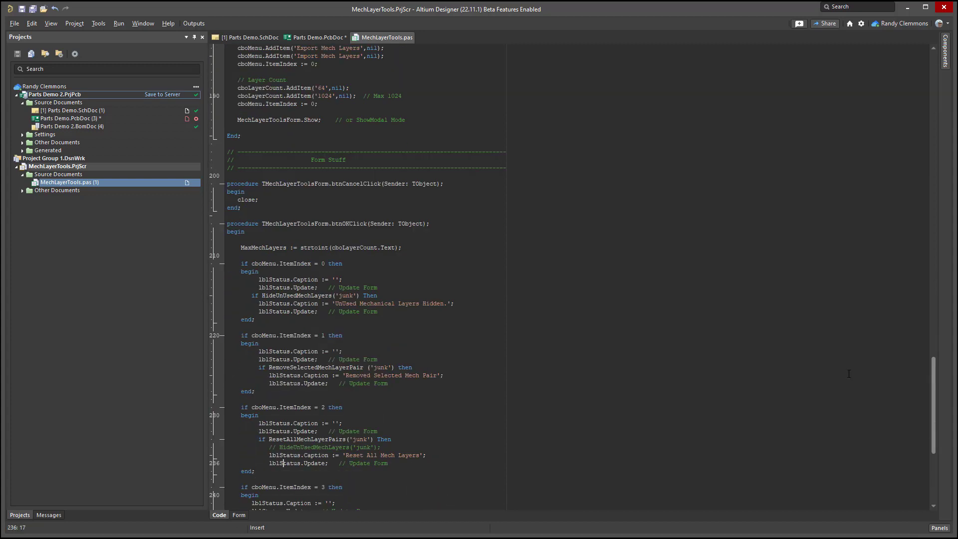
{"action": "scroll", "scroll_direction": "down", "scroll_amount": 3}
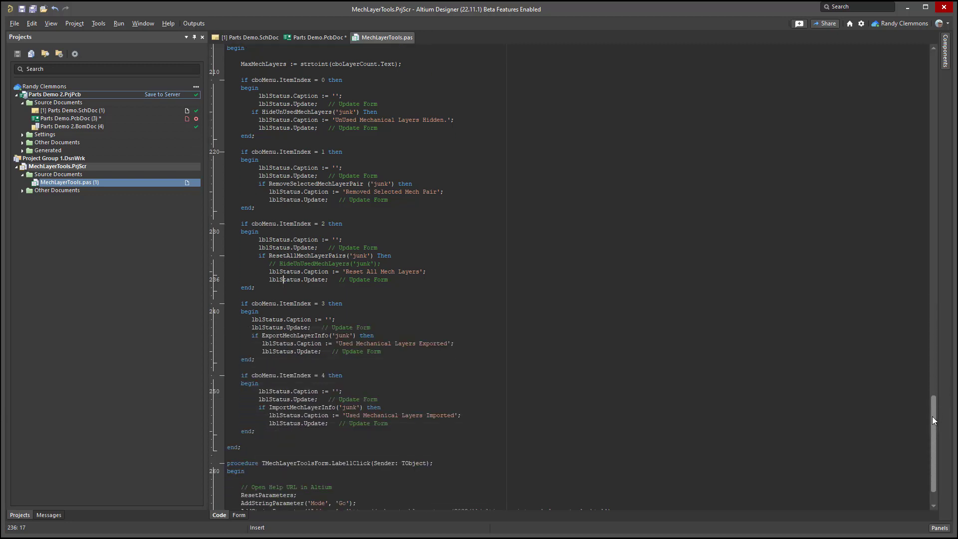
{"action": "scroll", "scroll_direction": "down", "scroll_amount": 3}
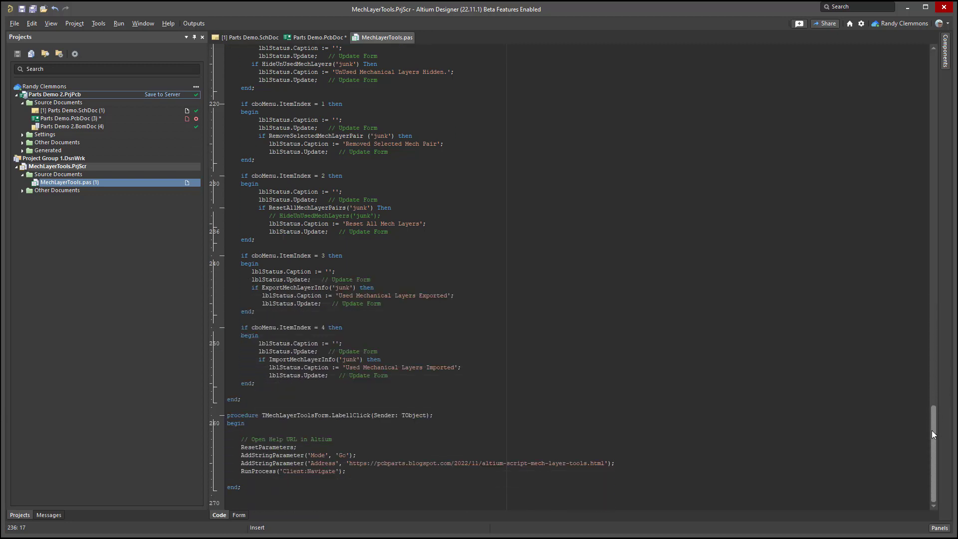
{"action": "scroll", "scroll_direction": "up", "scroll_amount": 3}
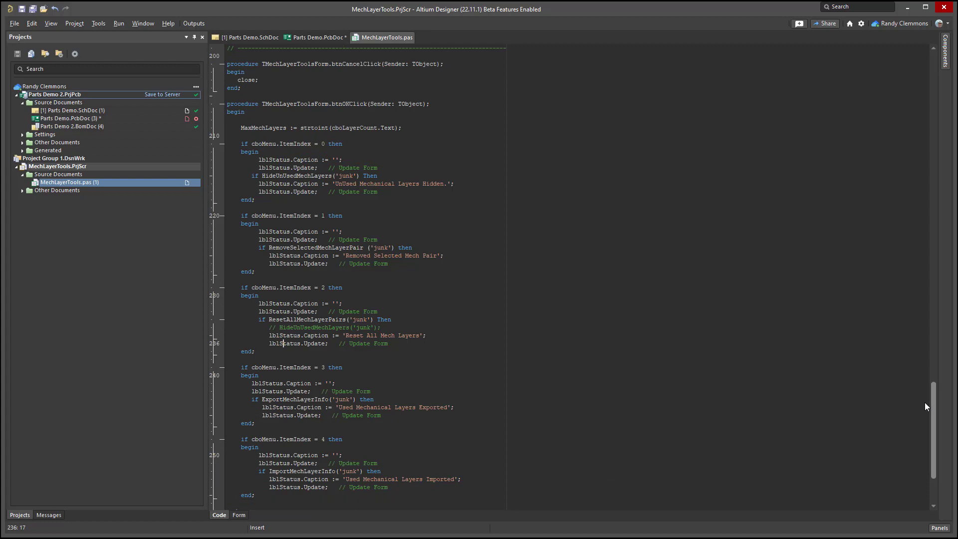
{"action": "scroll", "scroll_direction": "up", "scroll_amount": 3}
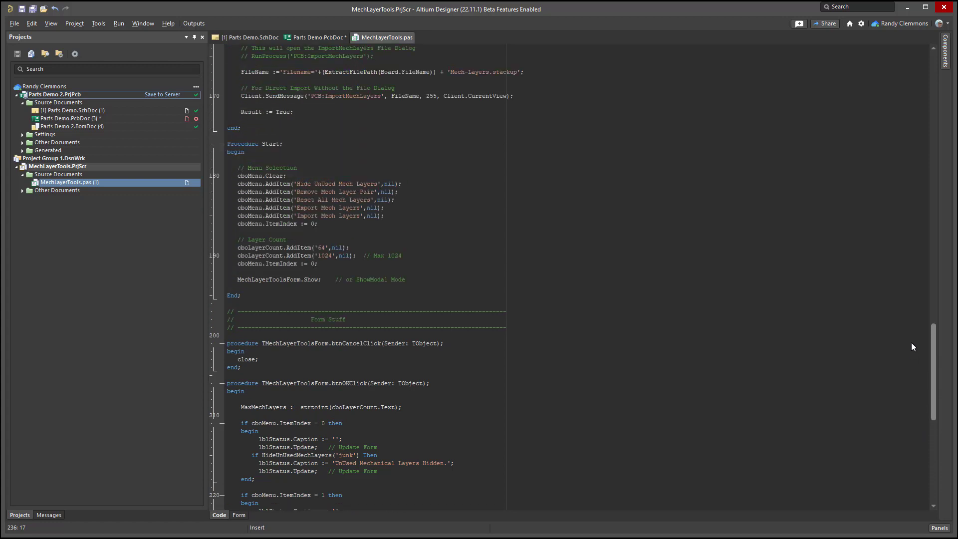
{"action": "scroll", "scroll_direction": "up", "scroll_amount": 3}
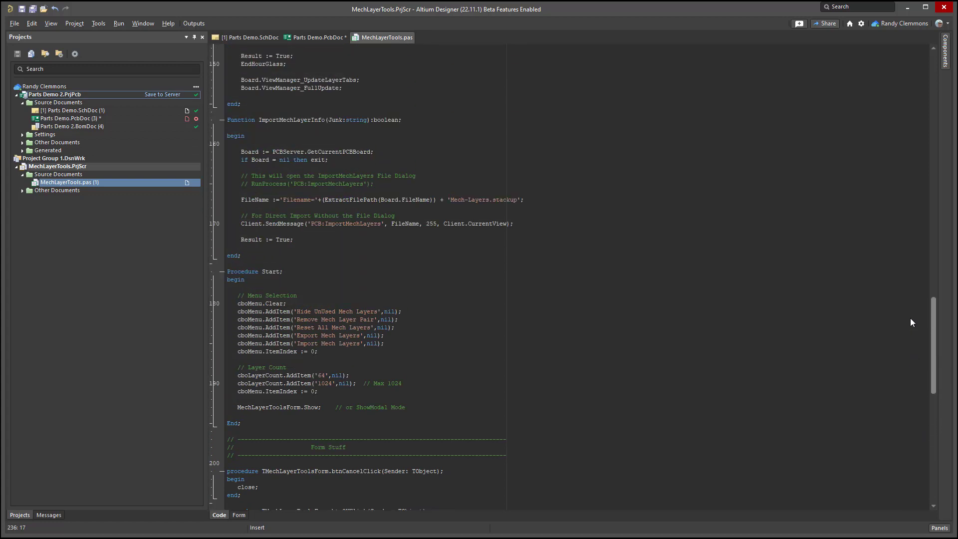
{"action": "scroll", "scroll_direction": "up", "scroll_amount": 3}
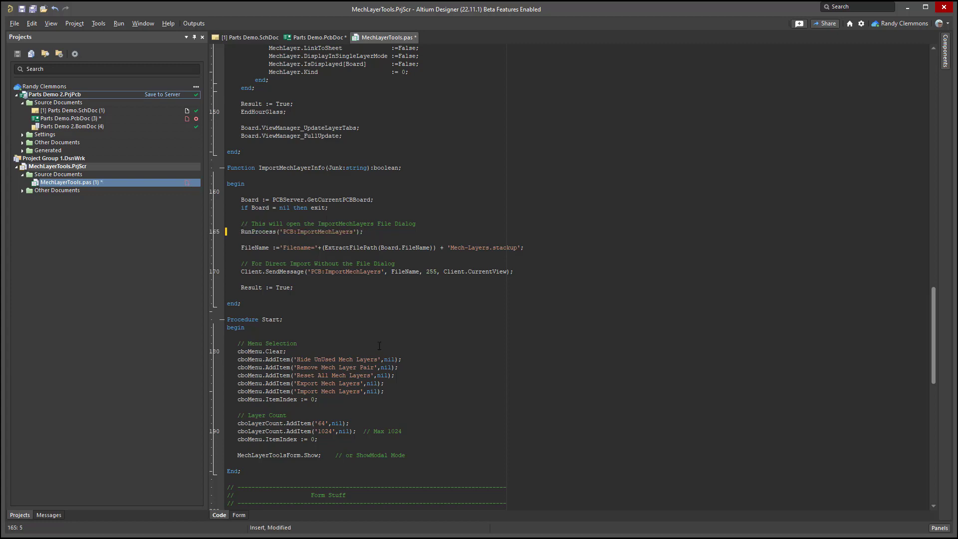
Step: Comment out the direct Client.SendMessage import call with // so import uses the file dialog
{"action": "left_click", "coordinate": [391, 295]}
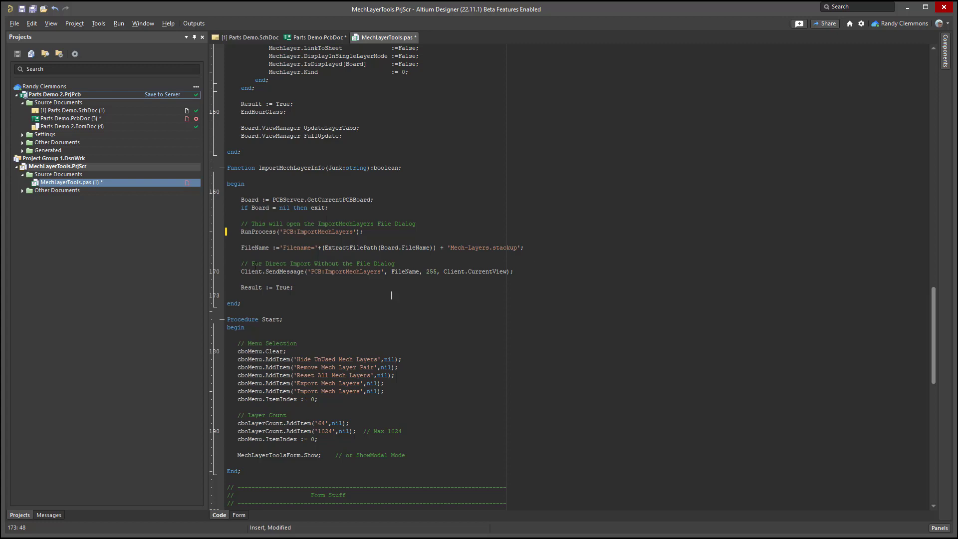
{"action": "left_click", "coordinate": [241, 271]}
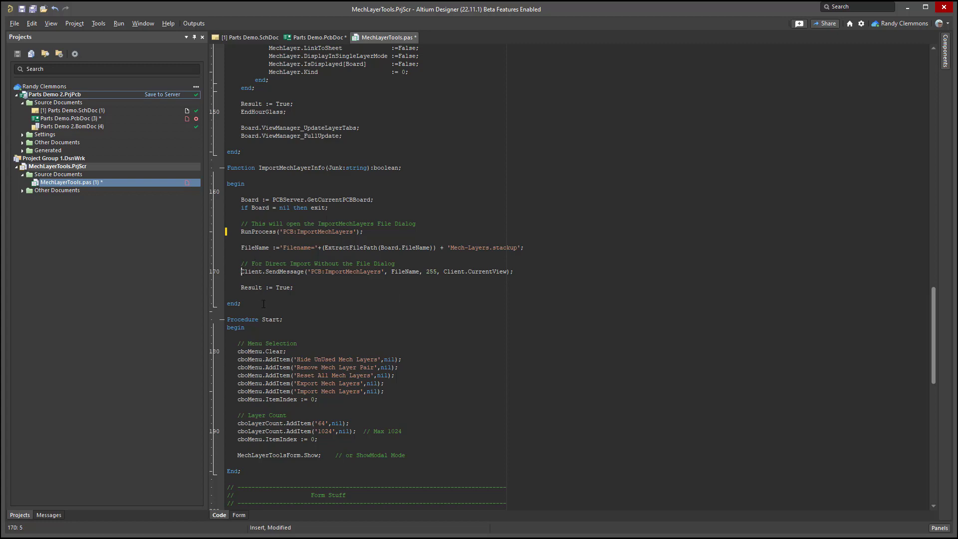
{"action": "type", "text": "//"}
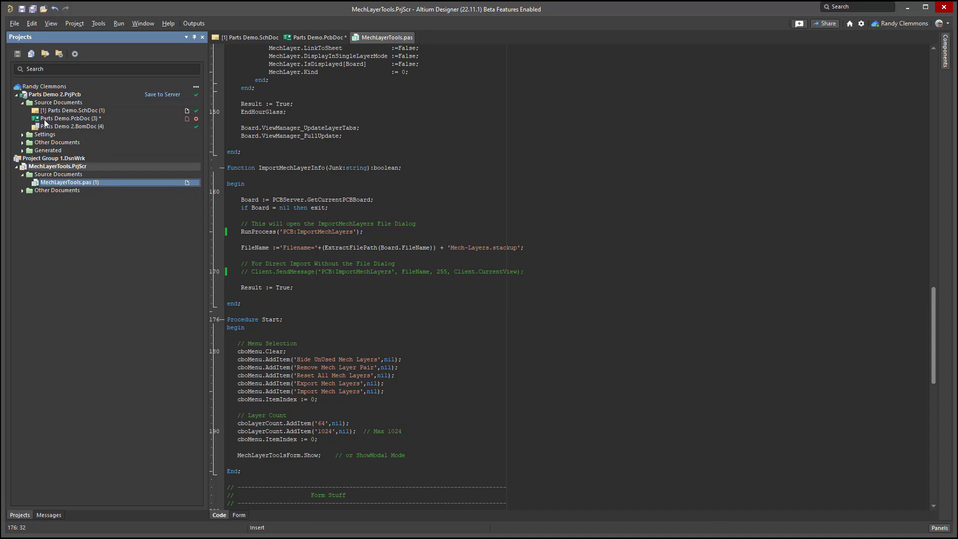
Step: Run the Mech Layer Tools script on the PCB and start Import Mech Layers
{"action": "left_click", "coordinate": [315, 50]}
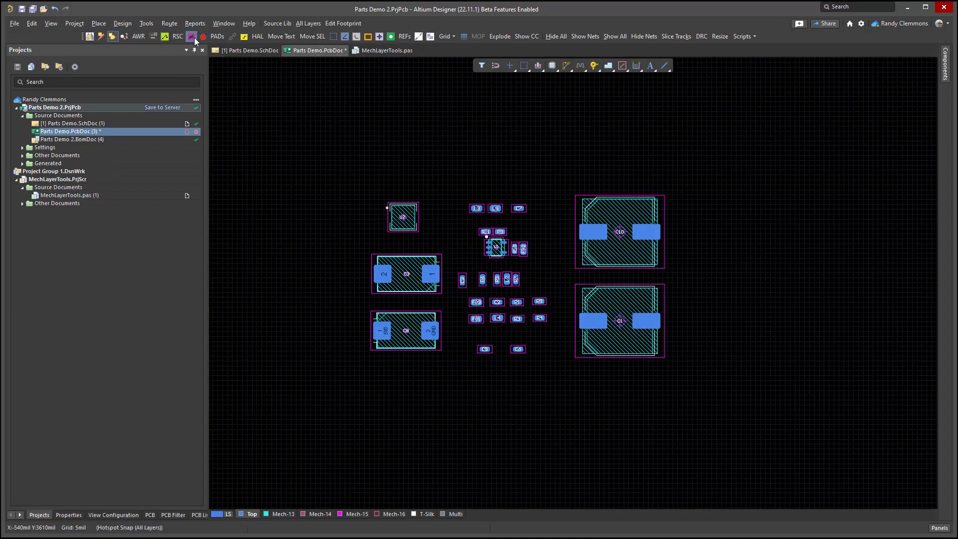
{"action": "left_click", "coordinate": [191, 36]}
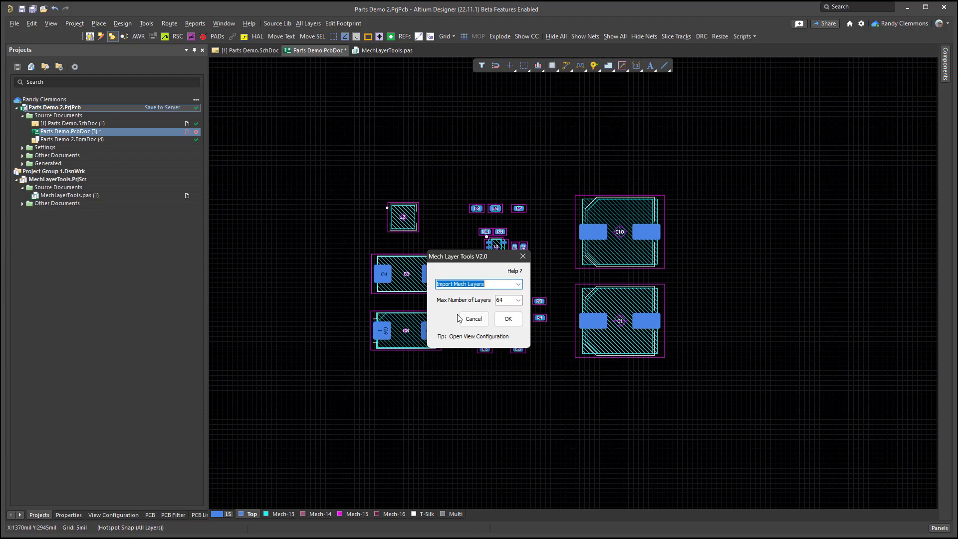
{"action": "left_click", "coordinate": [507, 318]}
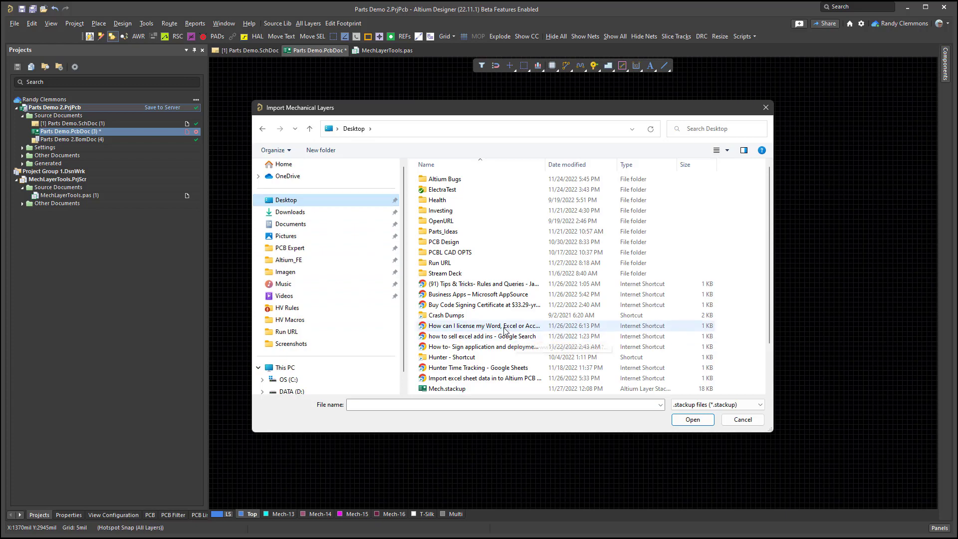
{"action": "scroll", "scroll_direction": "down", "scroll_amount": 3}
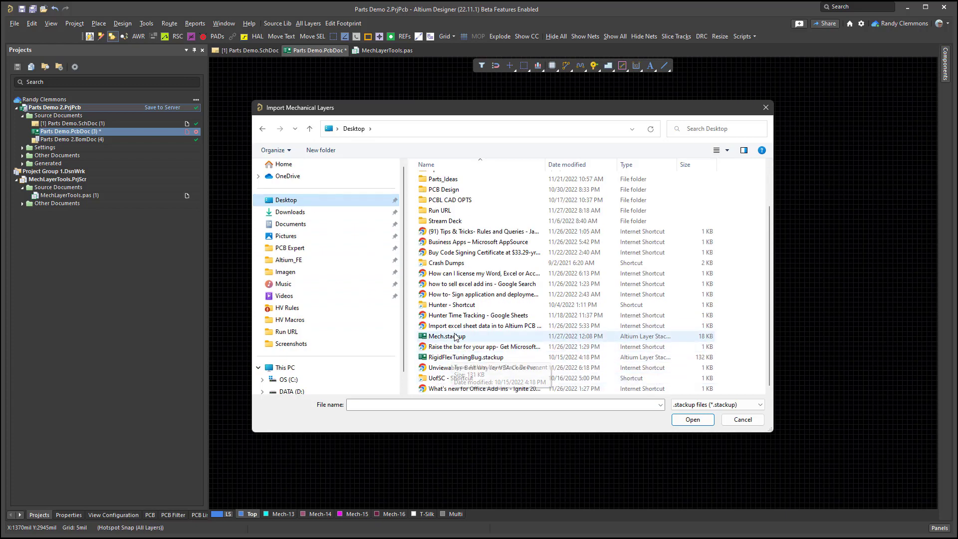
Step: Import Mech.stackup, close the script dialog, and return to the script source
{"action": "left_click", "coordinate": [692, 419]}
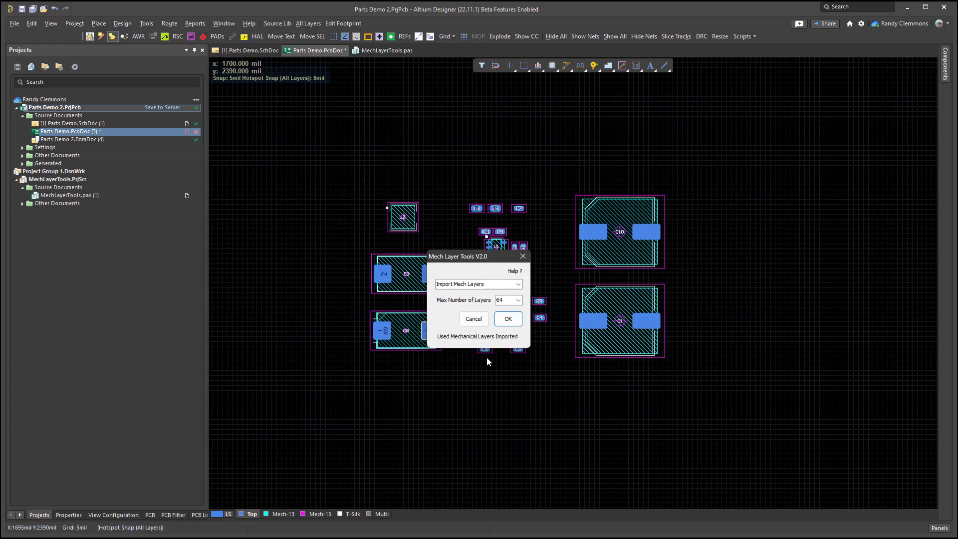
{"action": "mouse_move", "coordinate": [163, 233]}
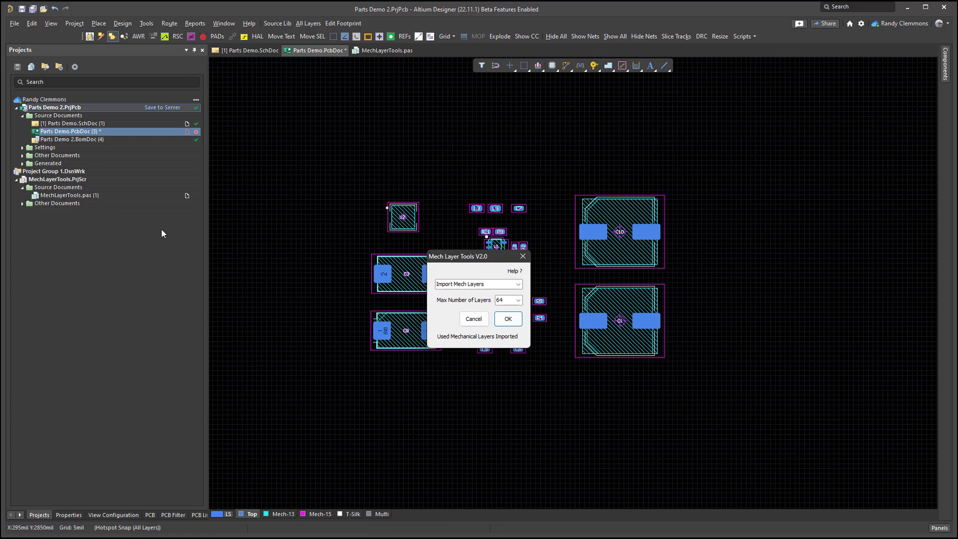
{"action": "left_click", "coordinate": [507, 318]}
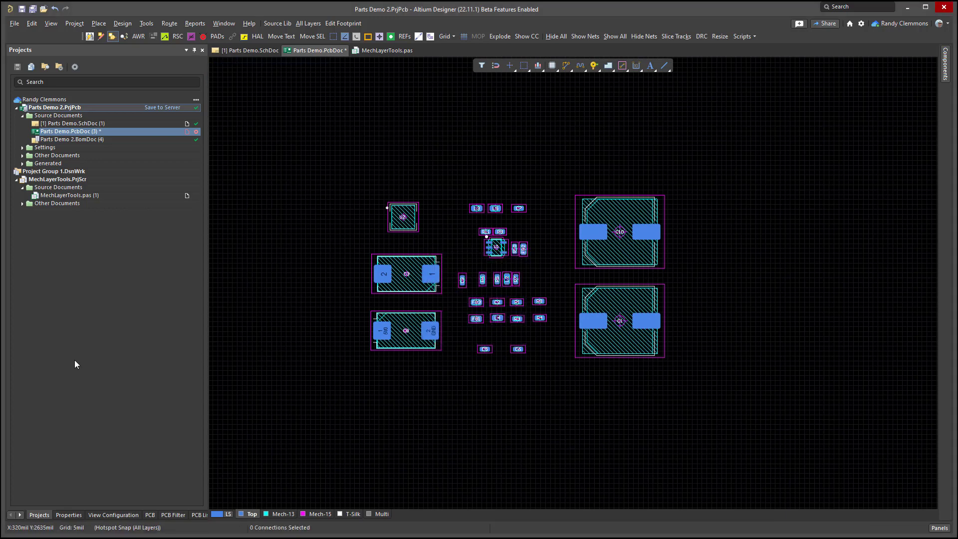
{"action": "left_click", "coordinate": [386, 50]}
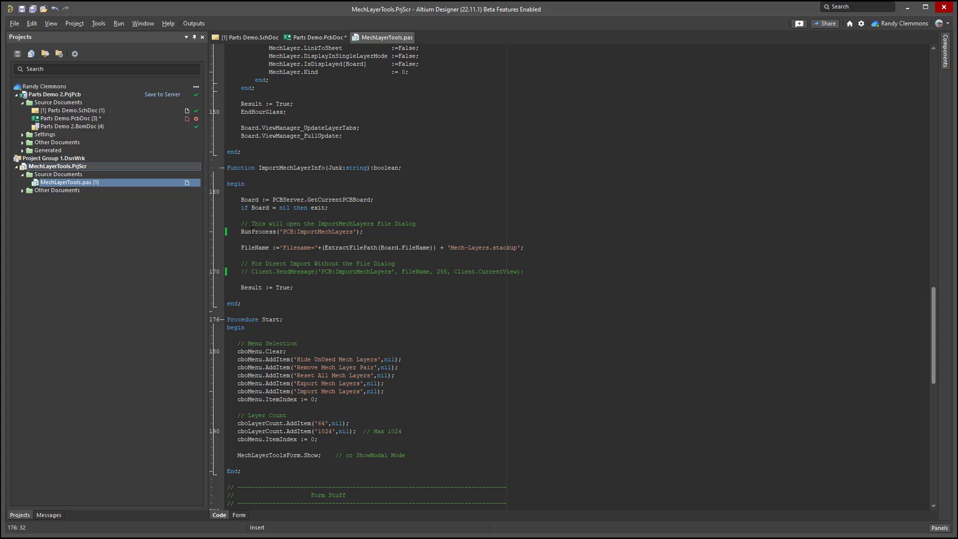
Step: Comment out RunProcess and remove the // before Client.SendMessage for direct import
{"action": "left_click", "coordinate": [335, 319]}
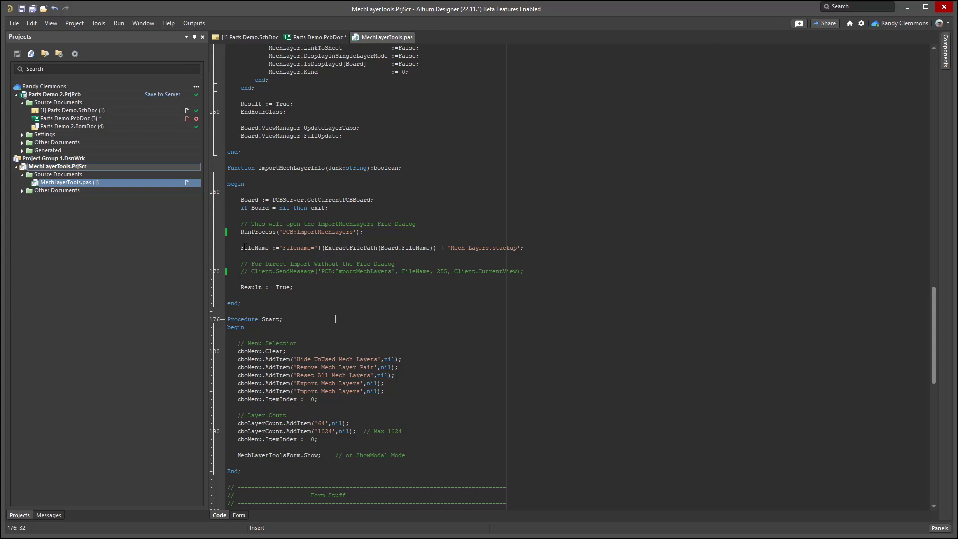
{"action": "left_click", "coordinate": [241, 248]}
{"action": "type", "text": "// "}
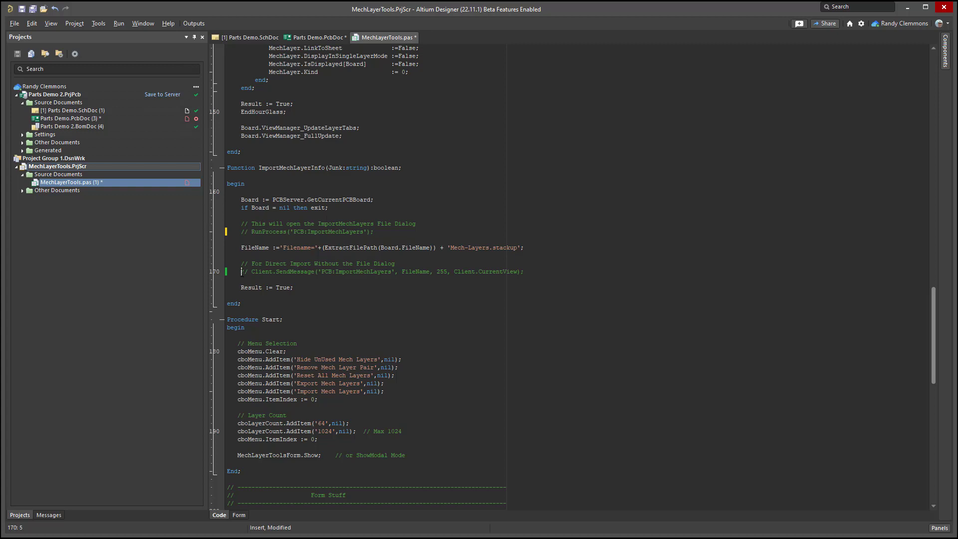
{"action": "key", "text": "Delete"}
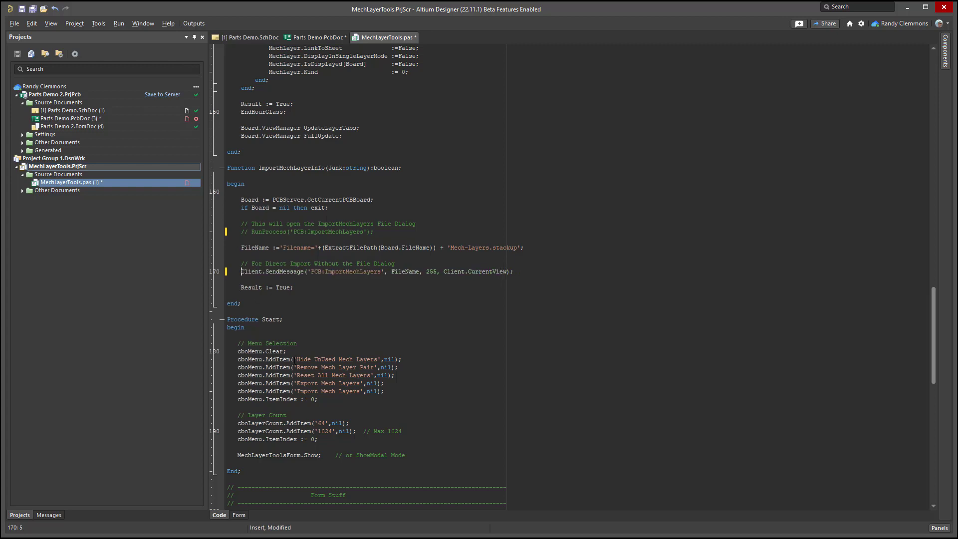
{"action": "left_click", "coordinate": [342, 311]}
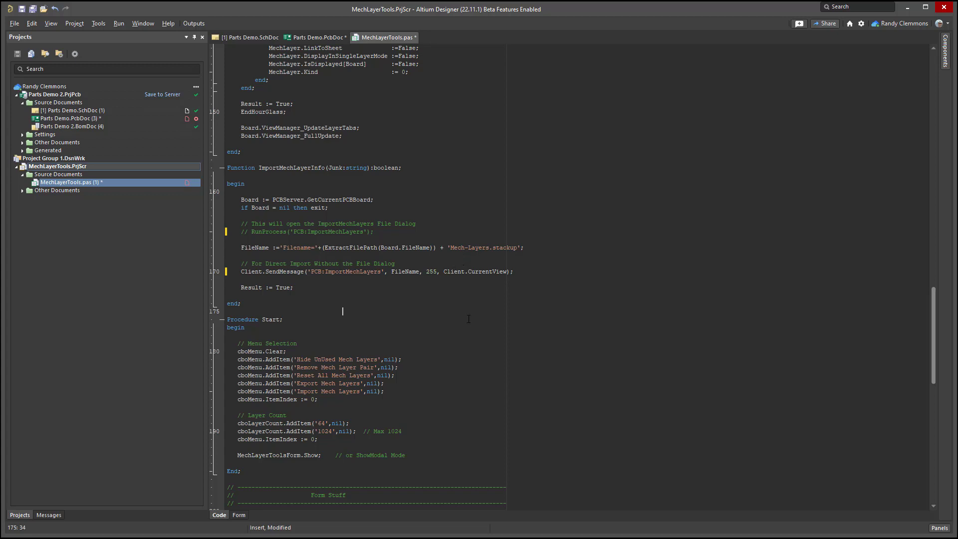
{"action": "mouse_move", "coordinate": [416, 312]}
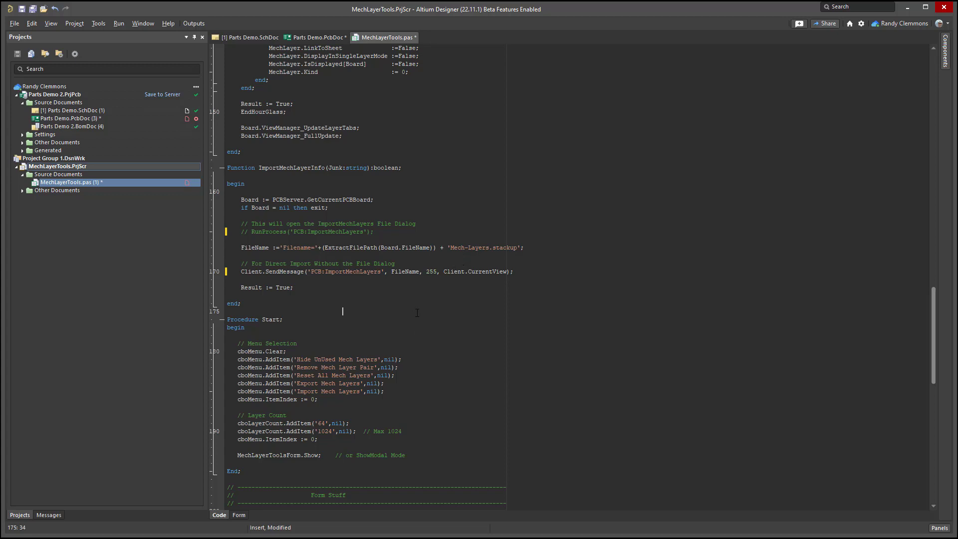
Step: Save MechLayerTools.pas from the Projects panel and switch back to the PCB document
{"action": "right_click", "coordinate": [72, 182]}
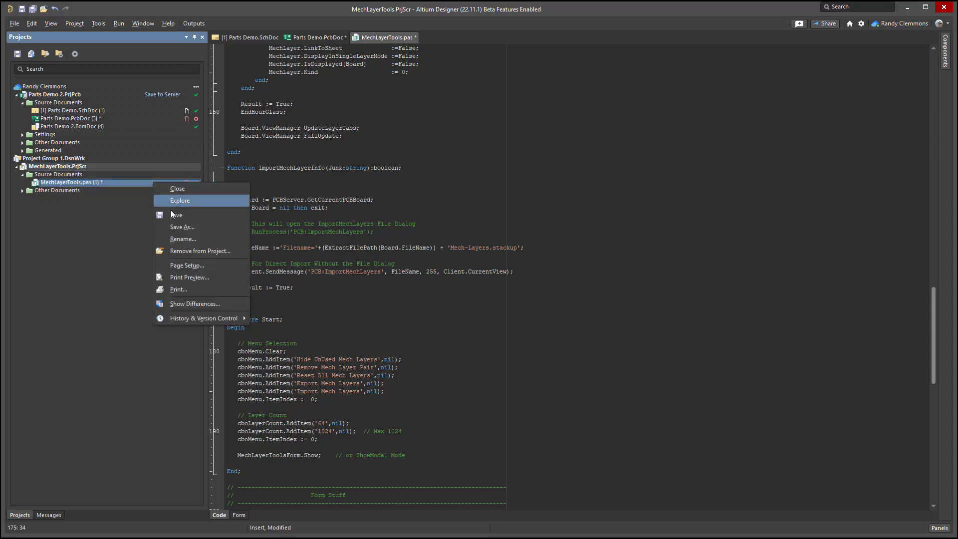
{"action": "left_click", "coordinate": [176, 215]}
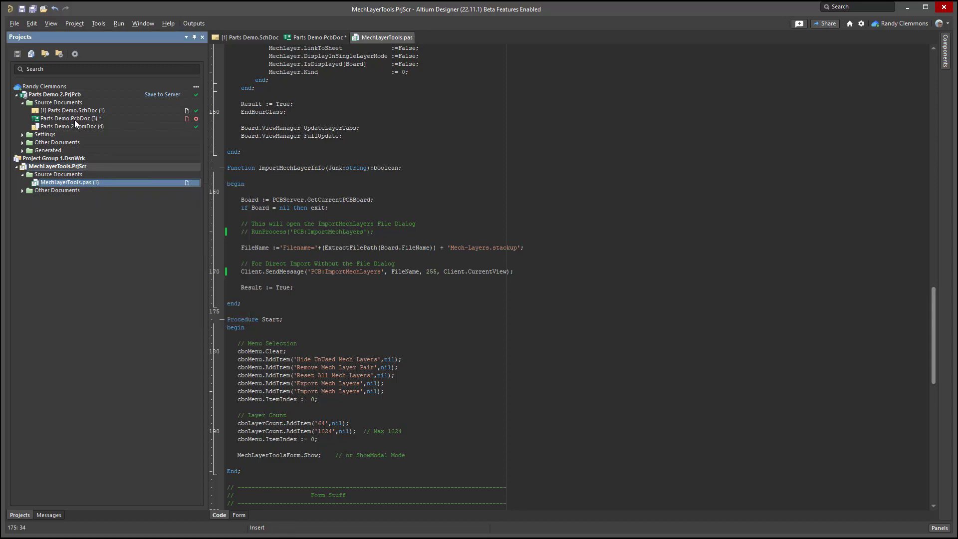
{"action": "left_click", "coordinate": [314, 50]}
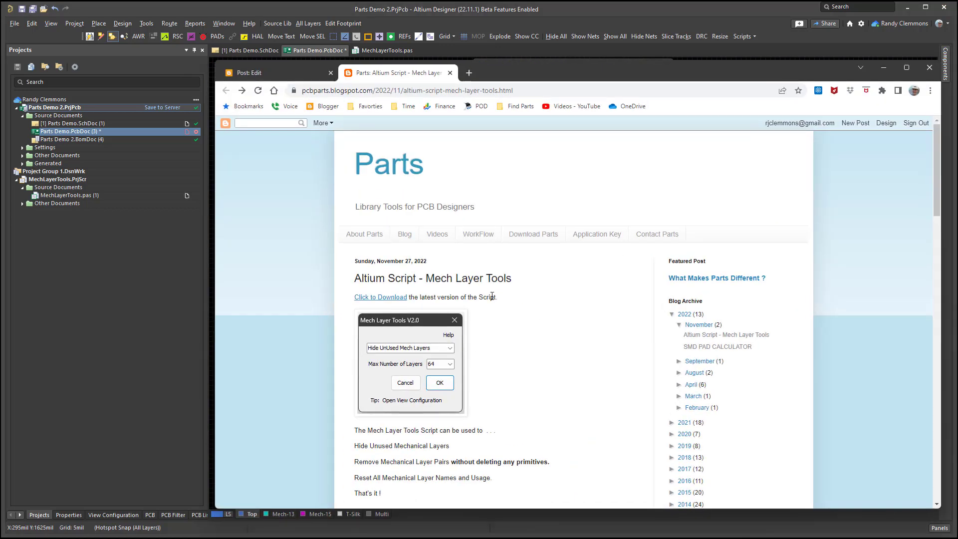
{"action": "mouse_move", "coordinate": [402, 223]}
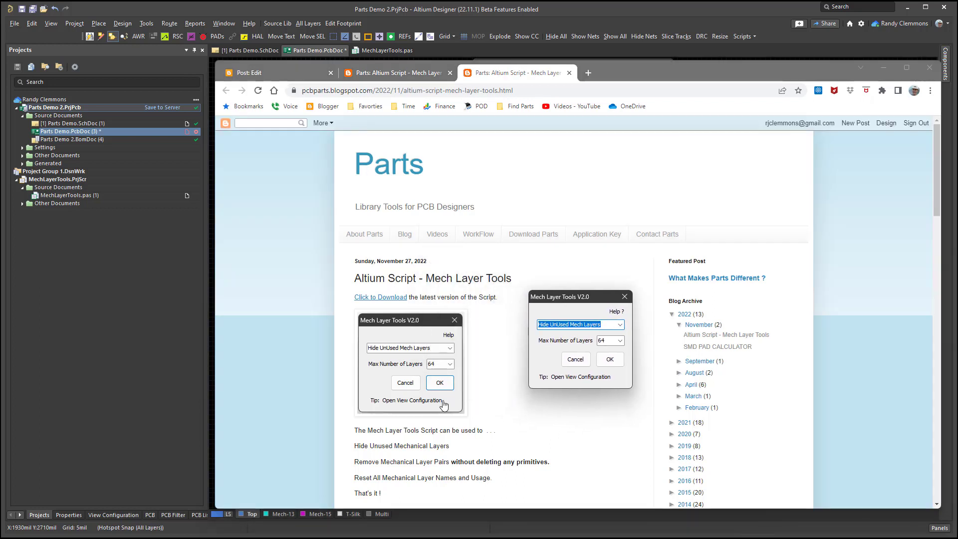
Step: Scroll the Mech Layer Tools blog post down to its footer
{"action": "scroll", "scroll_direction": "down", "scroll_amount": 3}
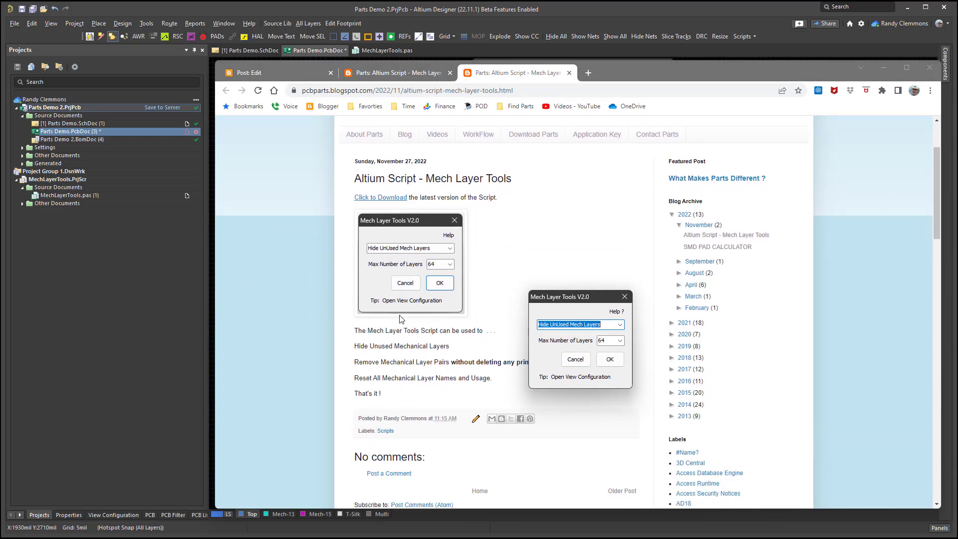
{"action": "mouse_move", "coordinate": [379, 197]}
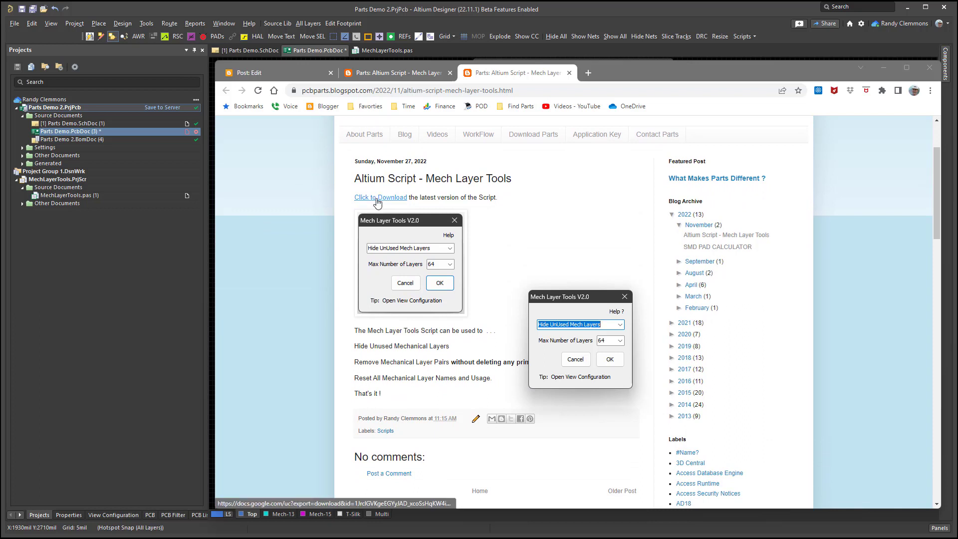
{"action": "mouse_move", "coordinate": [405, 270]}
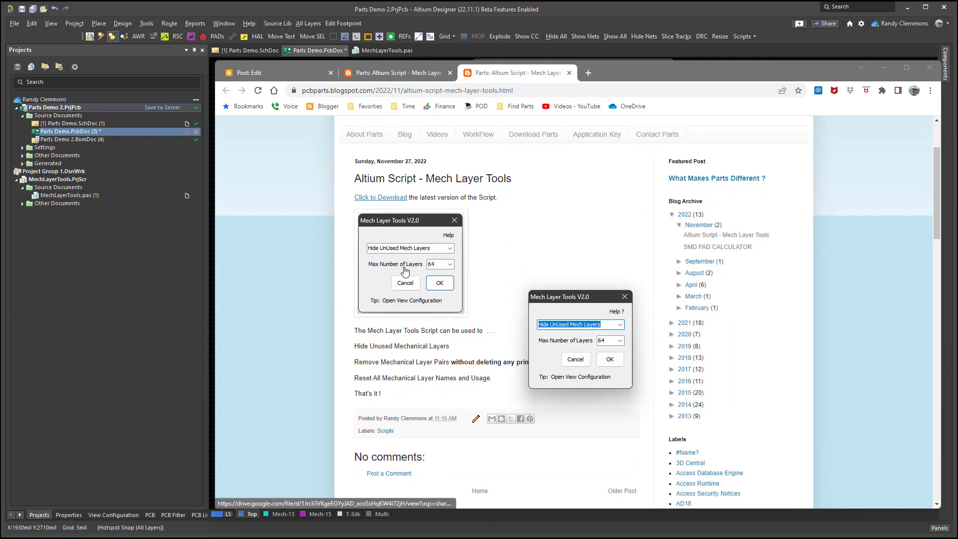